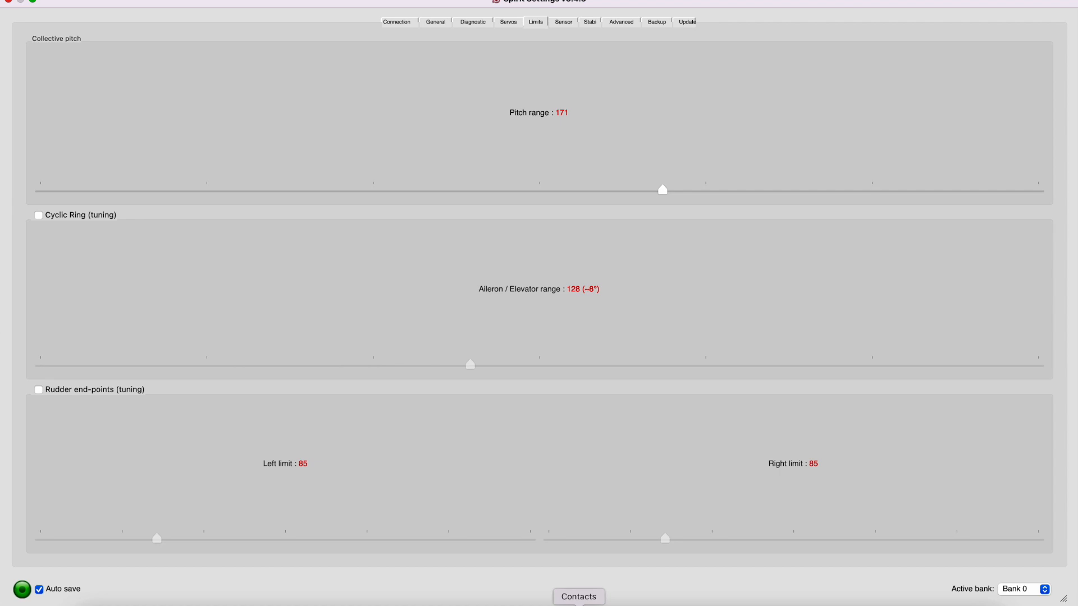
{"action": "mouse_move", "coordinate": [613, 120]}
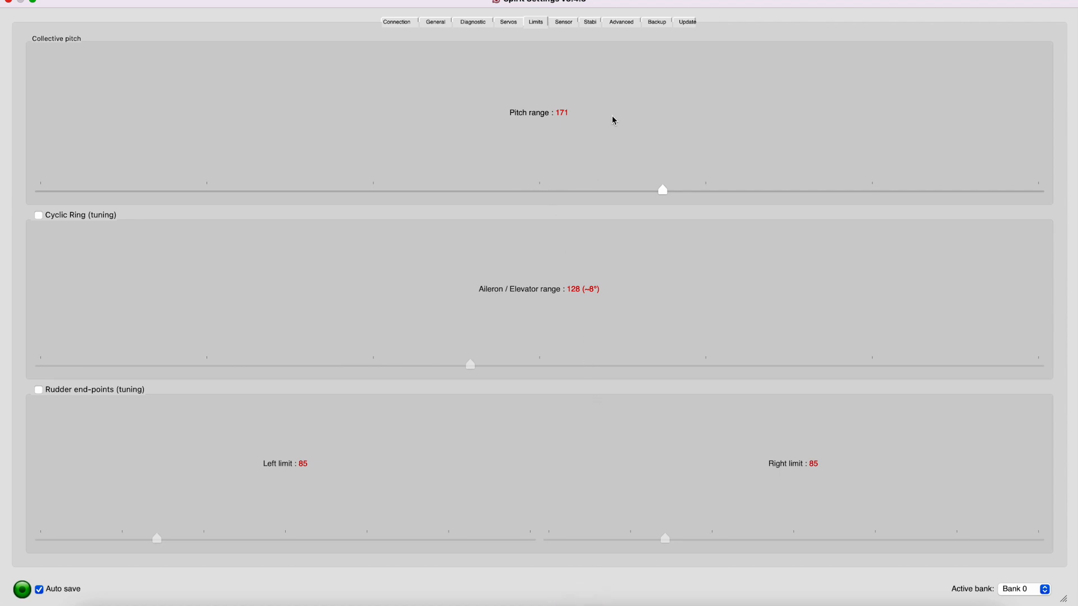
{"action": "mouse_move", "coordinate": [574, 142]}
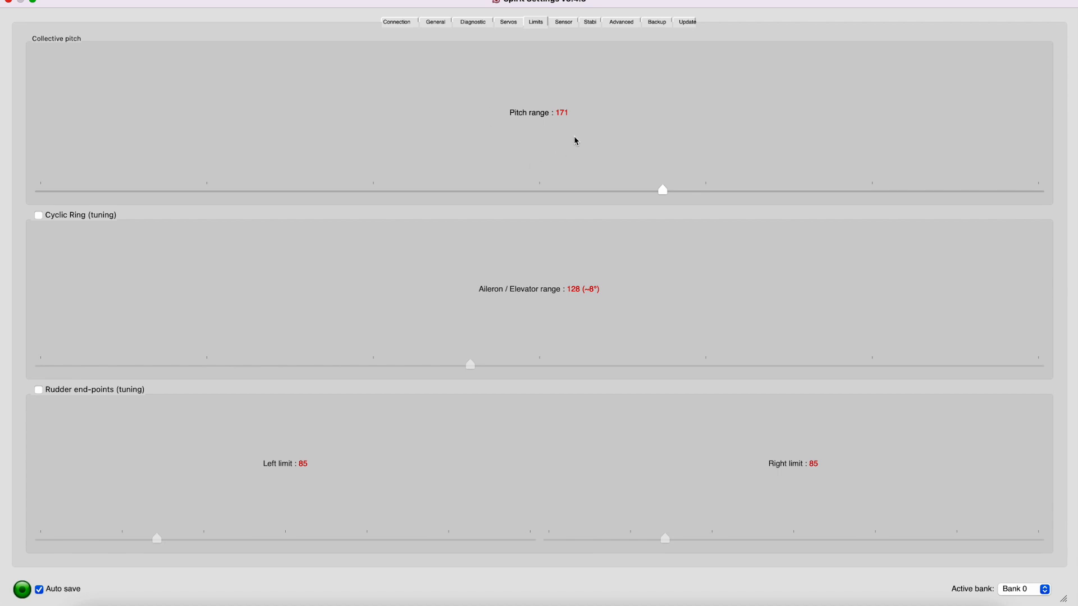
{"action": "mouse_move", "coordinate": [636, 173]}
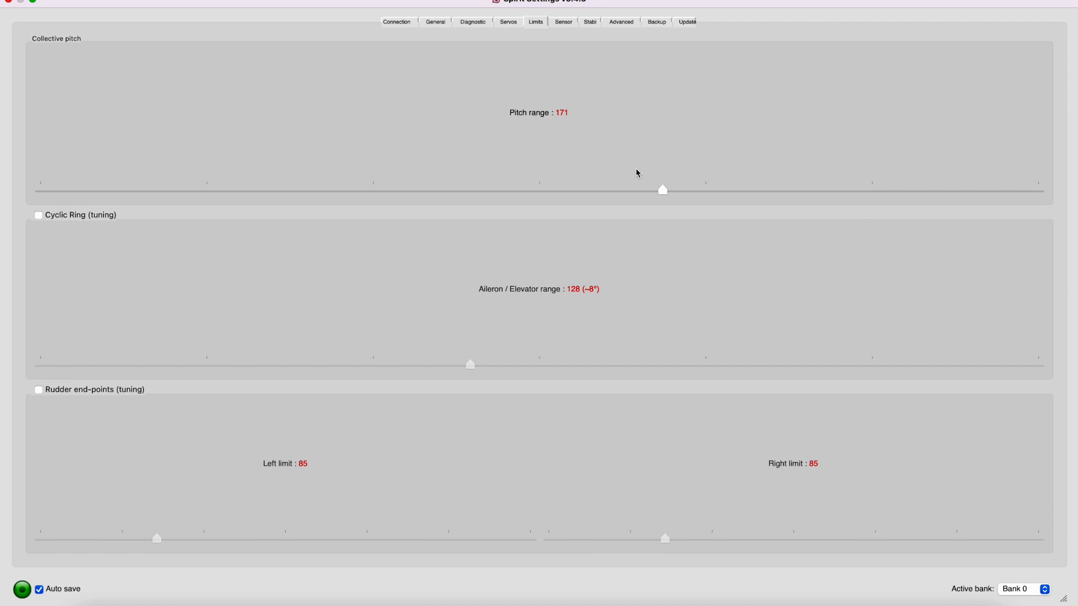
Step: Nudge the collective pitch range down and back to 171, then show the servo settings
{"action": "left_click_drag", "start_coordinate": [662, 188], "coordinate": [646, 188]}
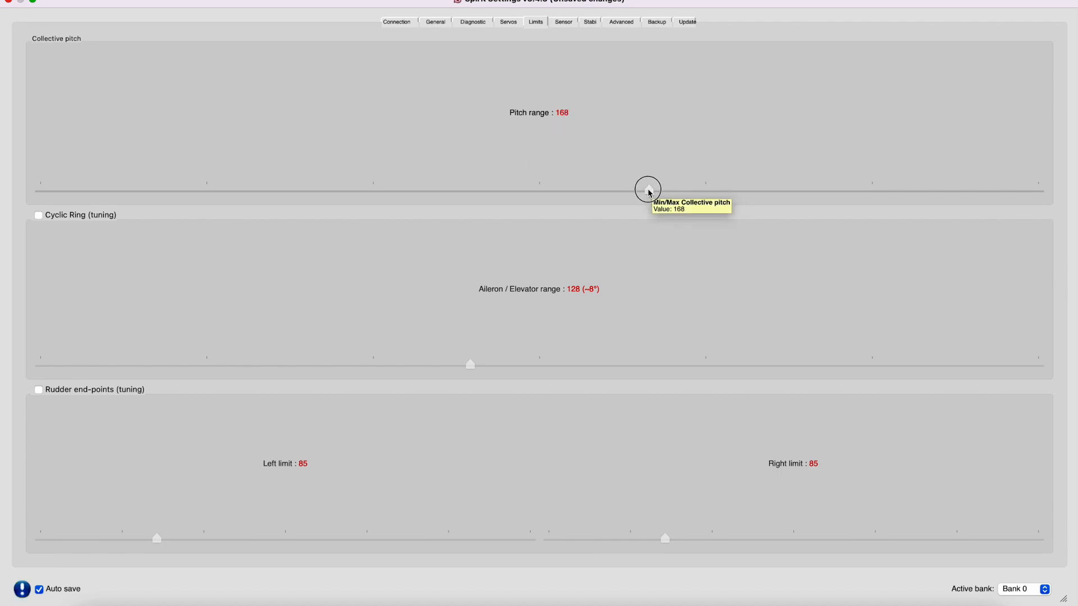
{"action": "left_click_drag", "start_coordinate": [648, 188], "coordinate": [635, 189]}
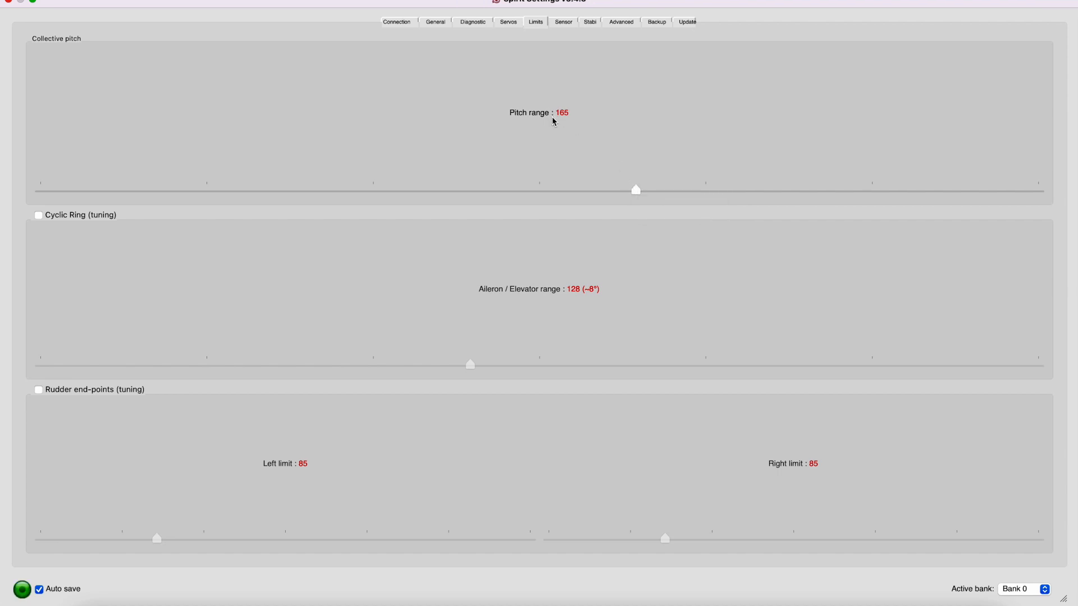
{"action": "mouse_move", "coordinate": [636, 192]}
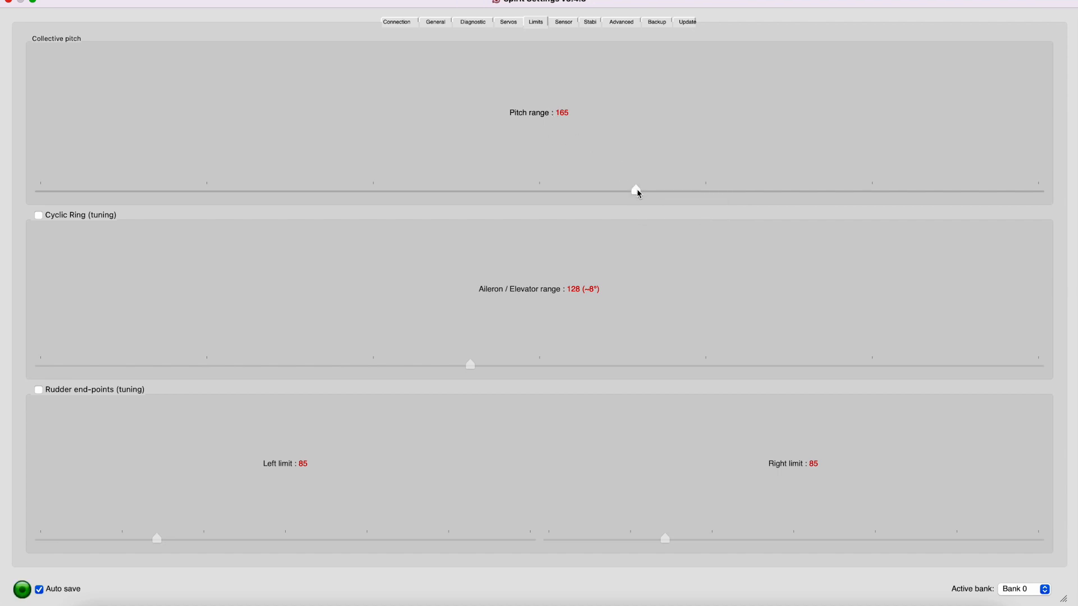
{"action": "left_click_drag", "start_coordinate": [633, 190], "coordinate": [651, 189]}
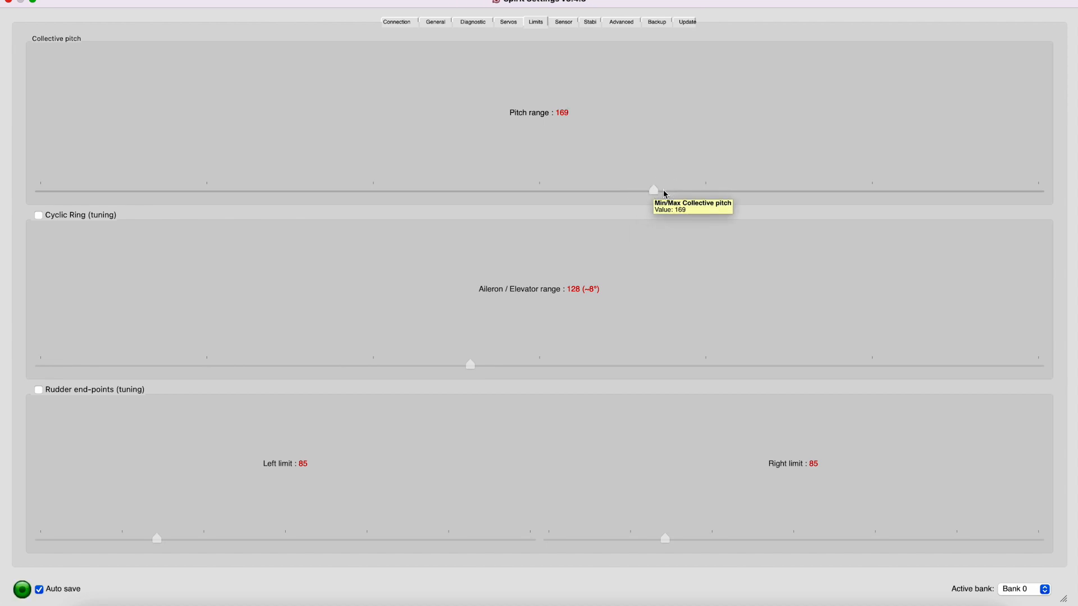
{"action": "left_click_drag", "start_coordinate": [653, 190], "coordinate": [661, 190]}
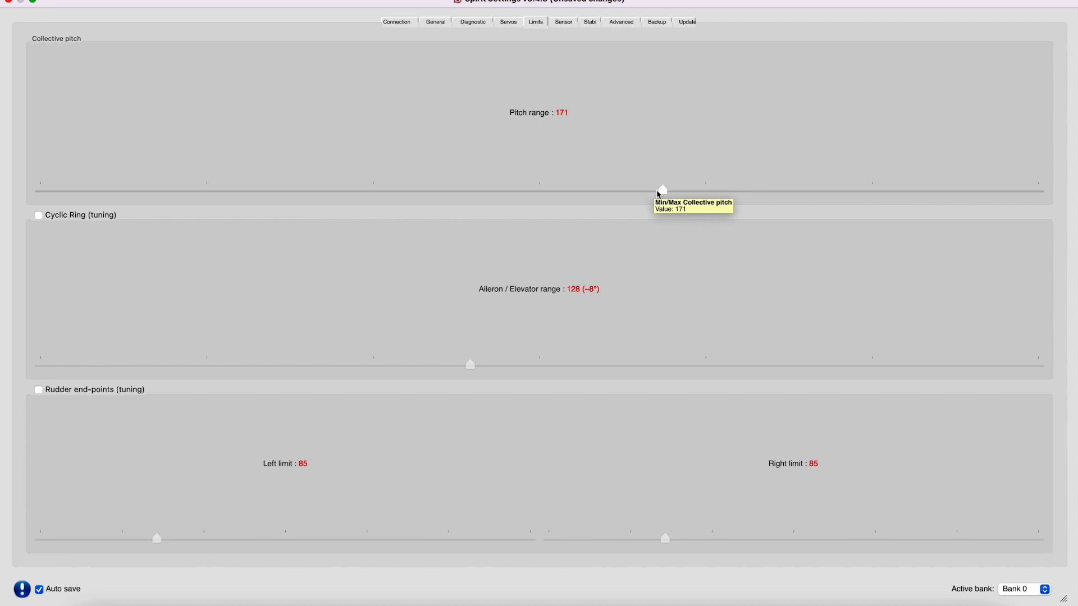
{"action": "mouse_move", "coordinate": [537, 107]}
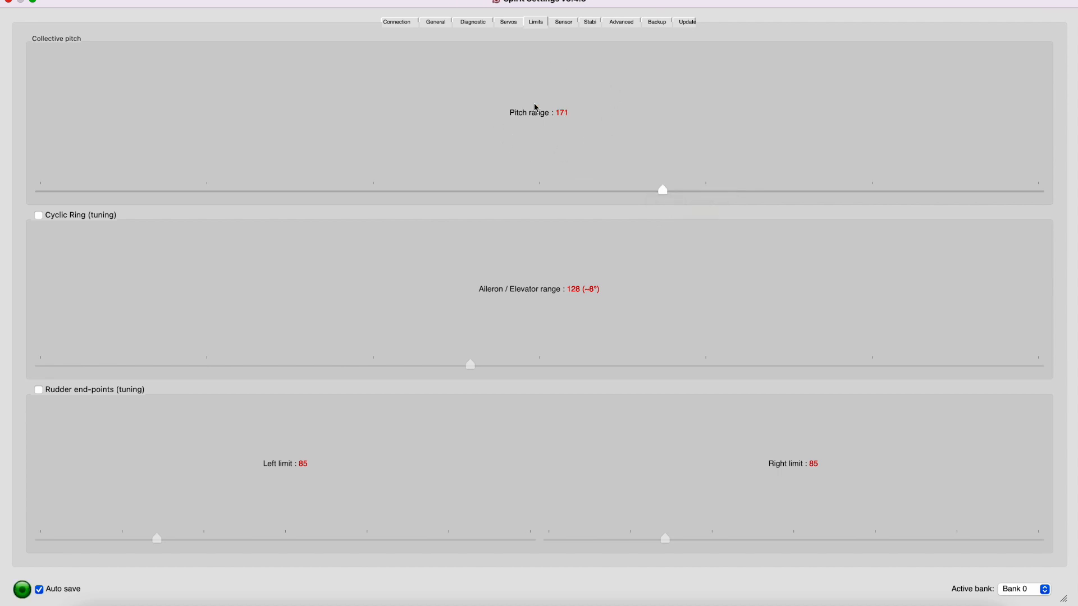
{"action": "mouse_move", "coordinate": [564, 267]}
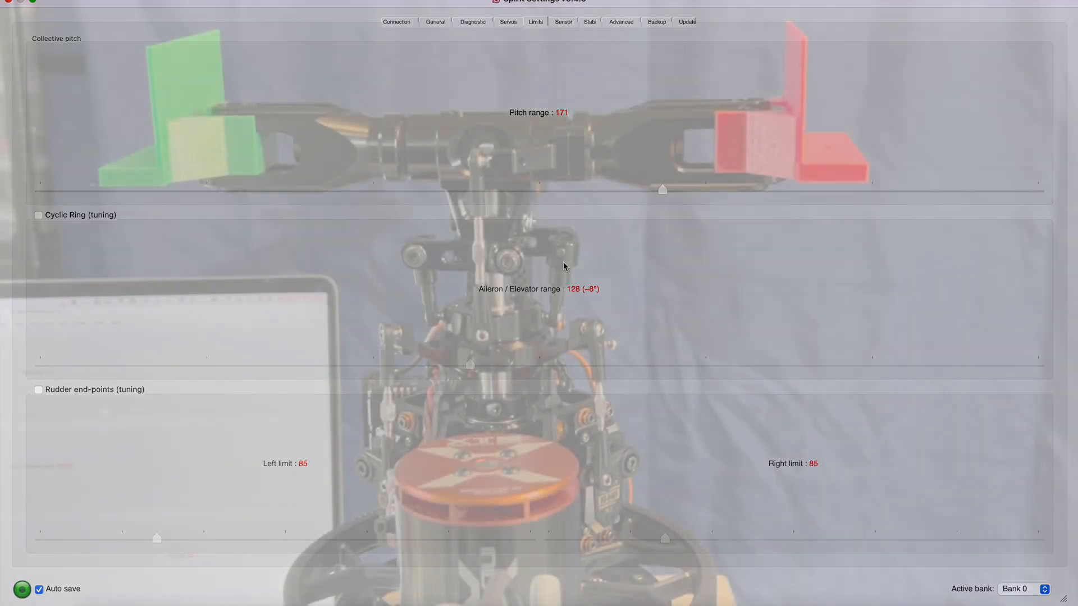
{"action": "left_click", "coordinate": [507, 21]}
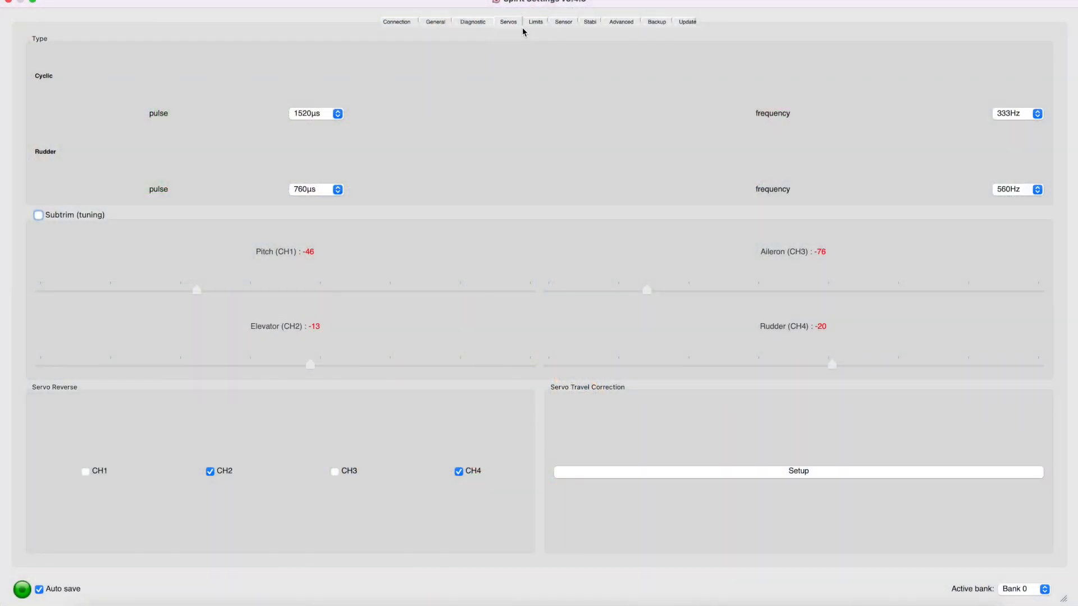
{"action": "mouse_move", "coordinate": [43, 229]}
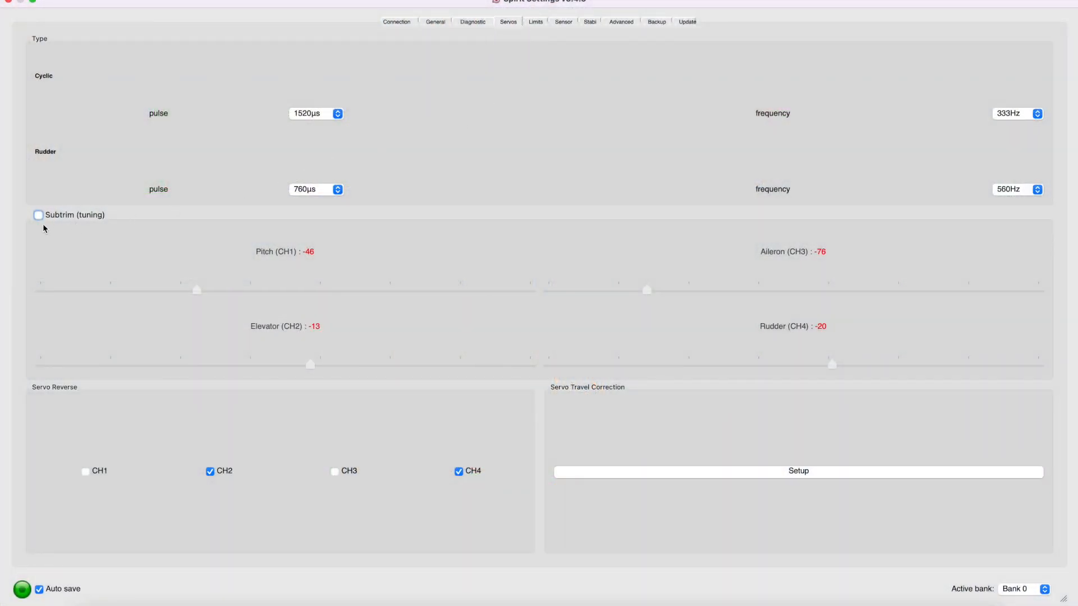
Step: Turn subtrim tuning back on so the pitch adjustment option appears
{"action": "left_click", "coordinate": [39, 216]}
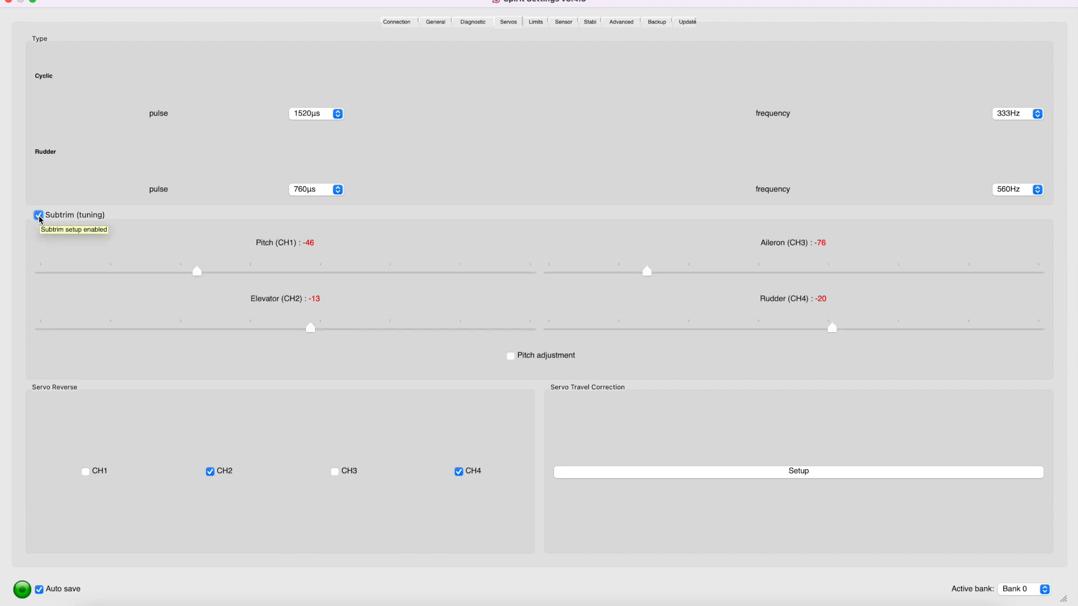
{"action": "mouse_move", "coordinate": [116, 224]}
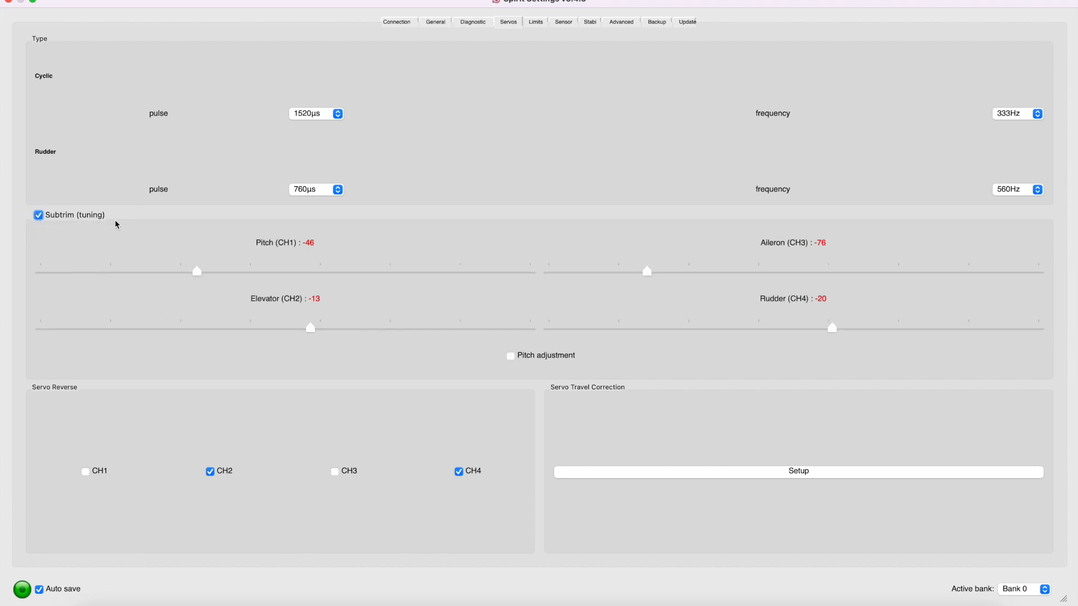
{"action": "mouse_move", "coordinate": [118, 249]}
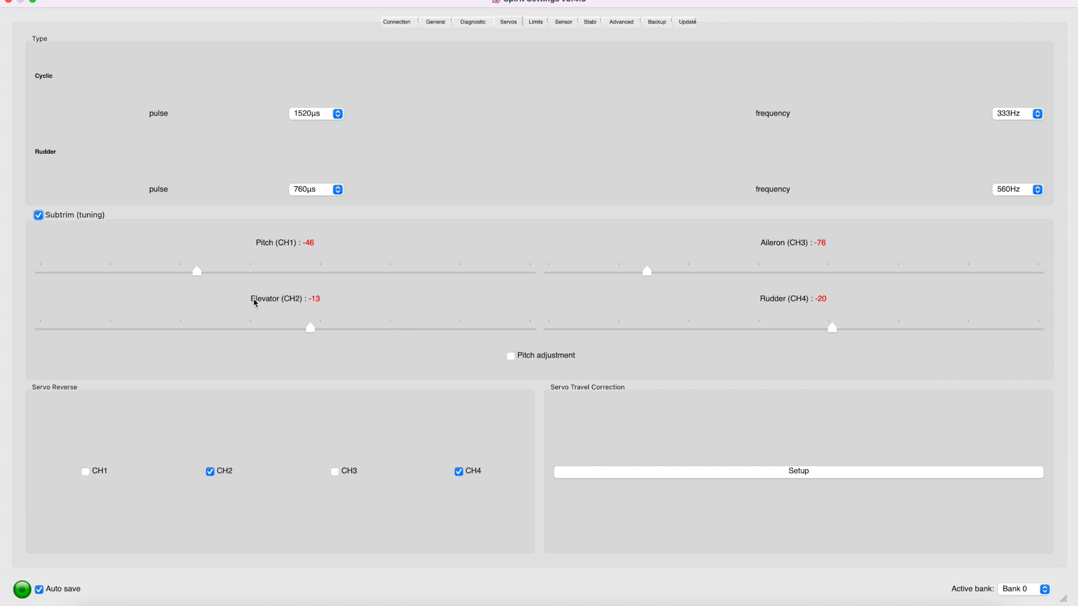
{"action": "mouse_move", "coordinate": [221, 281]}
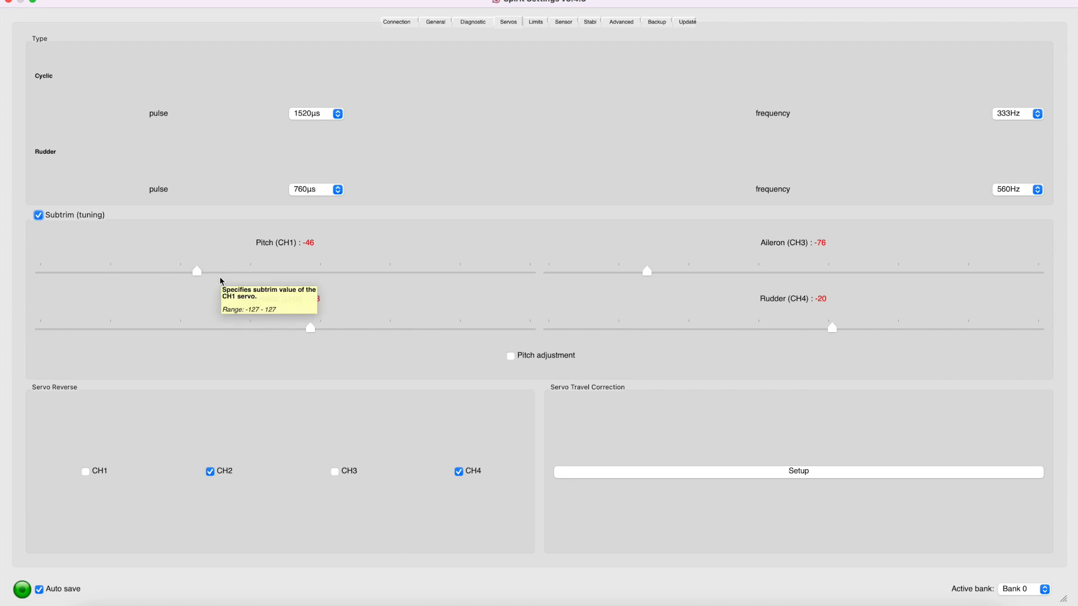
{"action": "mouse_move", "coordinate": [178, 238]}
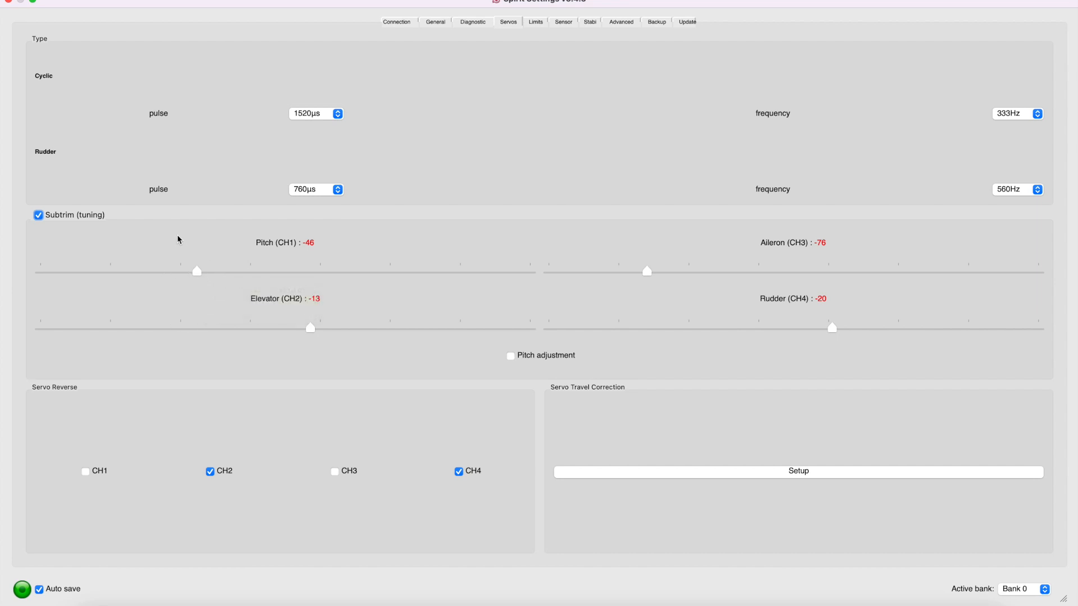
{"action": "mouse_move", "coordinate": [210, 306]}
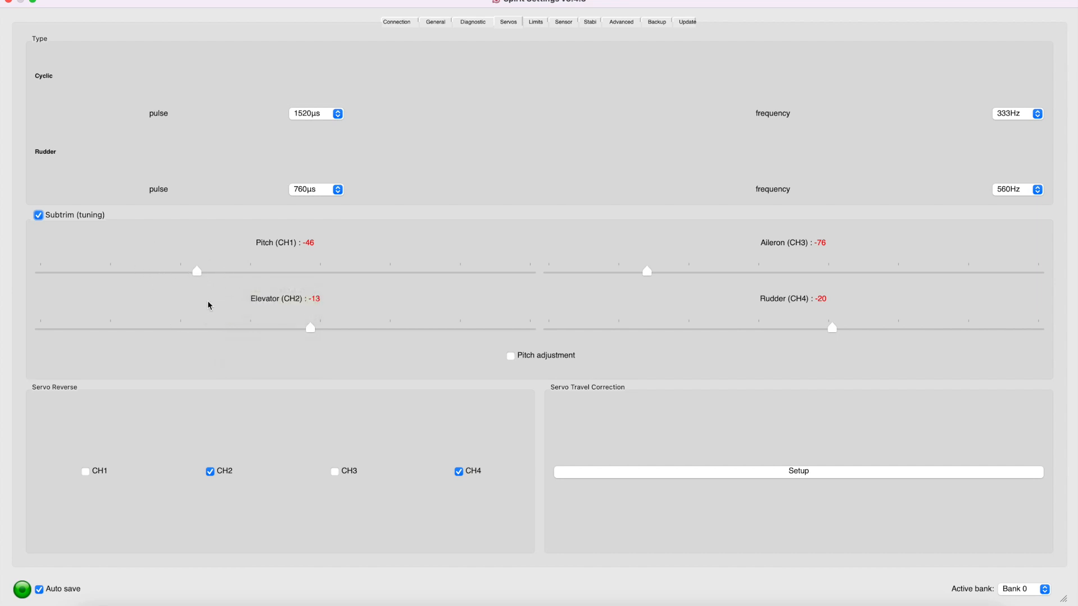
{"action": "mouse_move", "coordinate": [174, 276]}
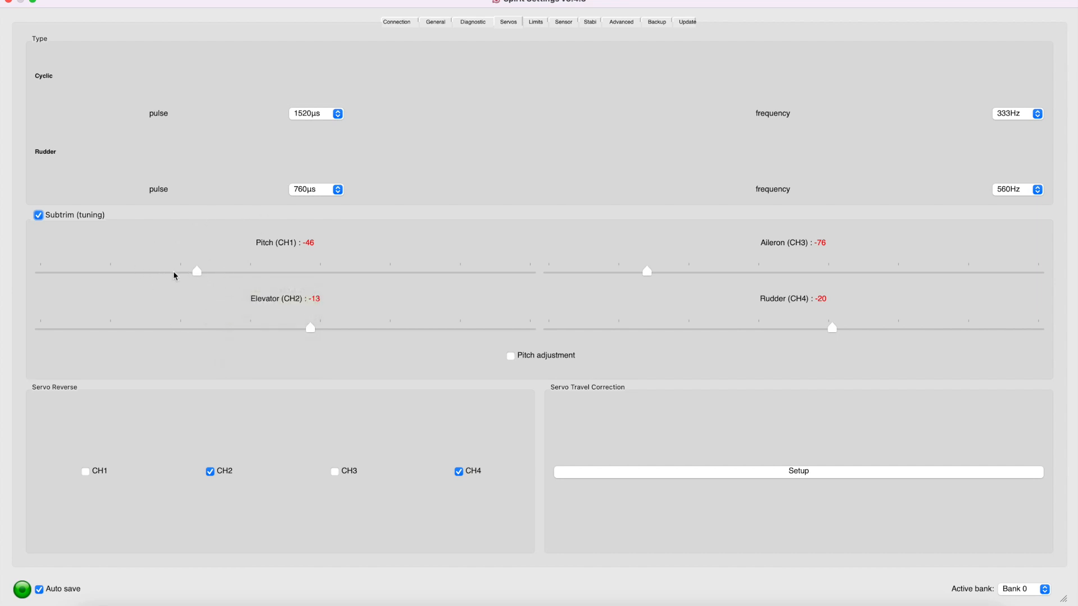
{"action": "mouse_move", "coordinate": [309, 337]}
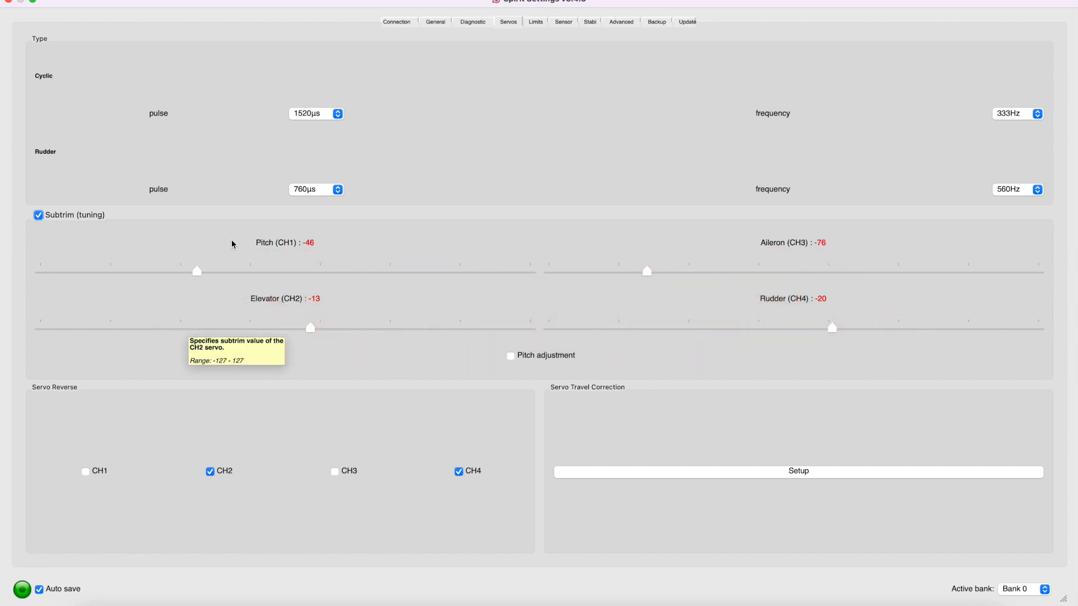
{"action": "mouse_move", "coordinate": [55, 280]}
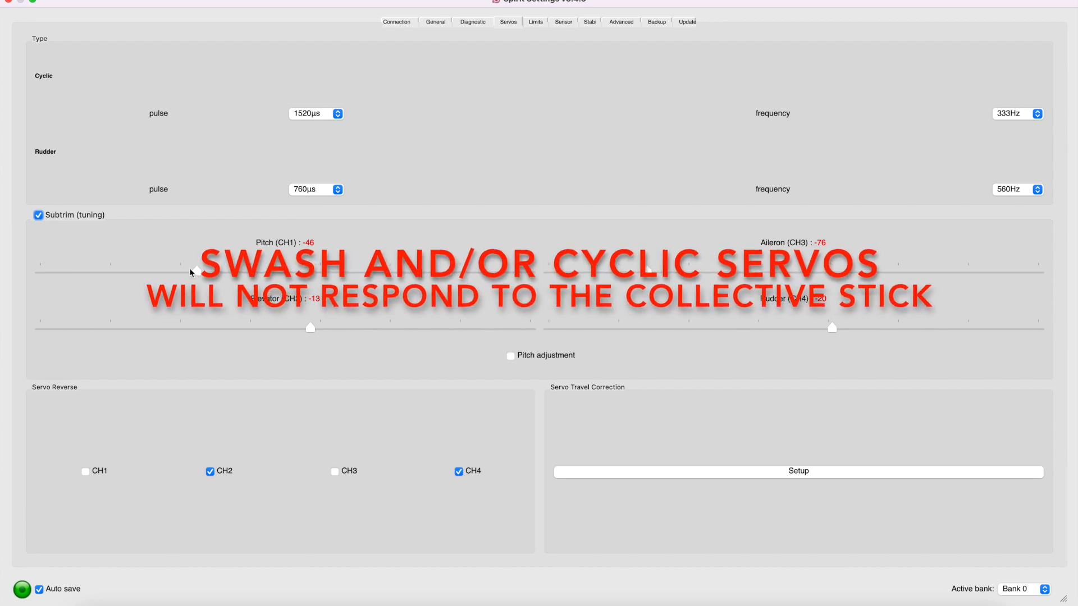
{"action": "mouse_move", "coordinate": [309, 327]}
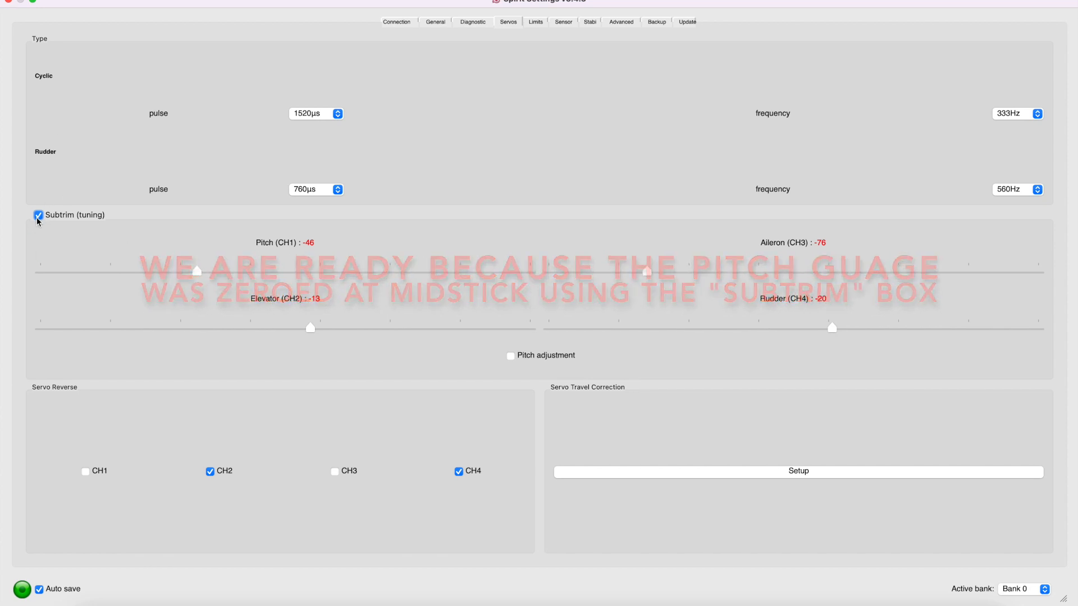
Step: Switch subtrim tuning off, keeping the channel subtrim values unchanged
{"action": "left_click", "coordinate": [39, 216]}
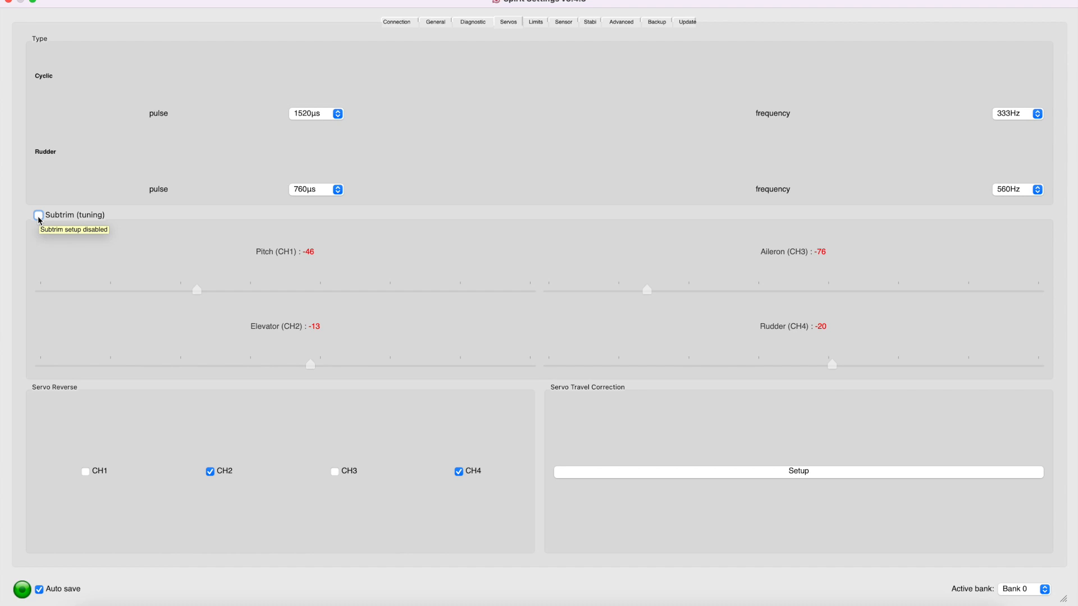
{"action": "mouse_move", "coordinate": [615, 90]}
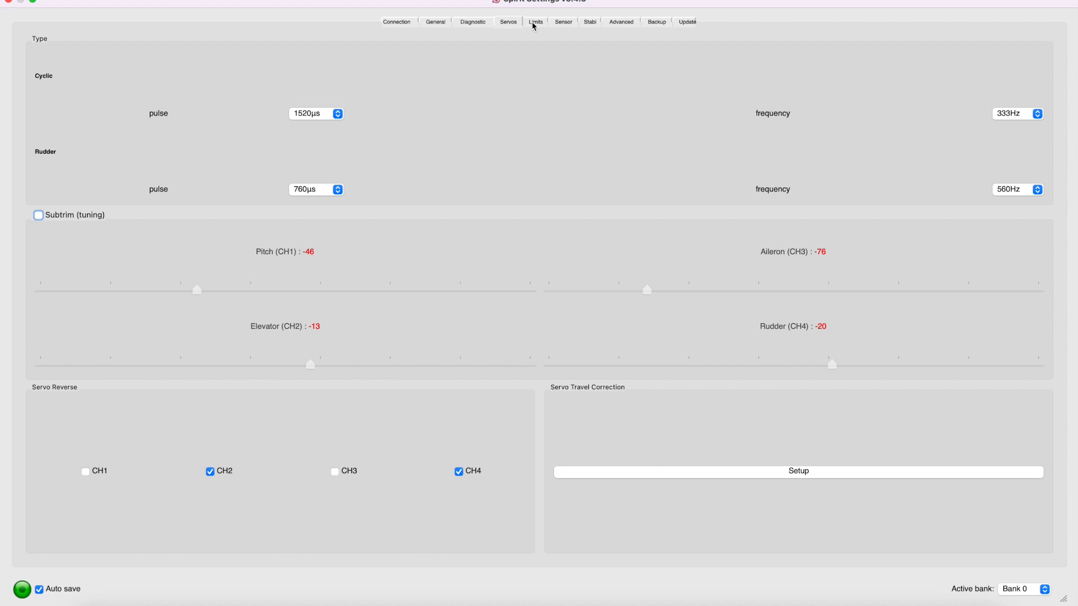
Step: Lower the collective pitch range to 170 on the Limits page and return to Servos
{"action": "left_click", "coordinate": [536, 21]}
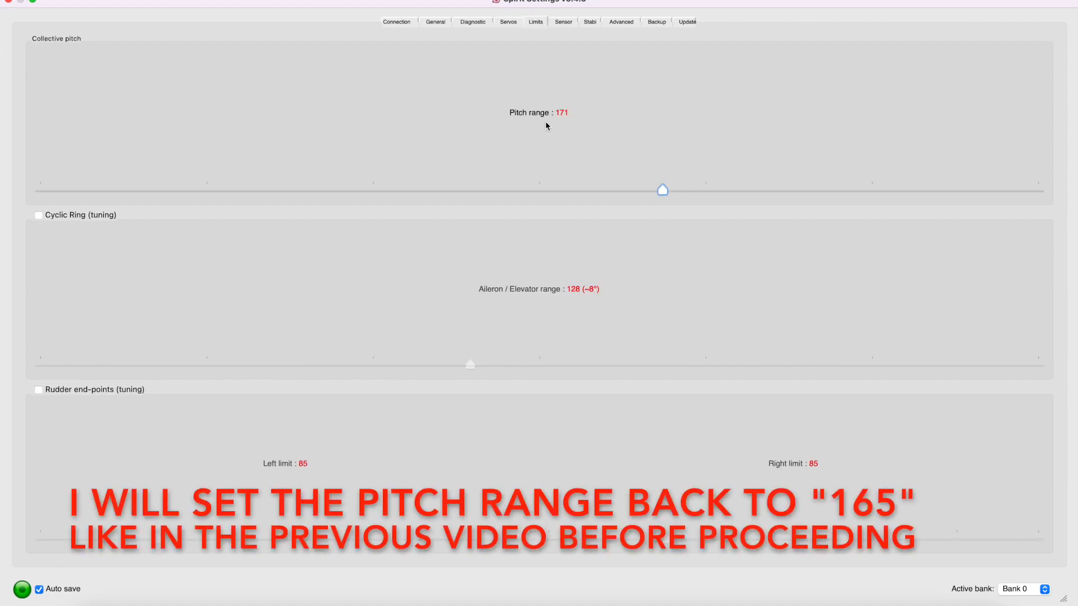
{"action": "mouse_move", "coordinate": [512, 149]}
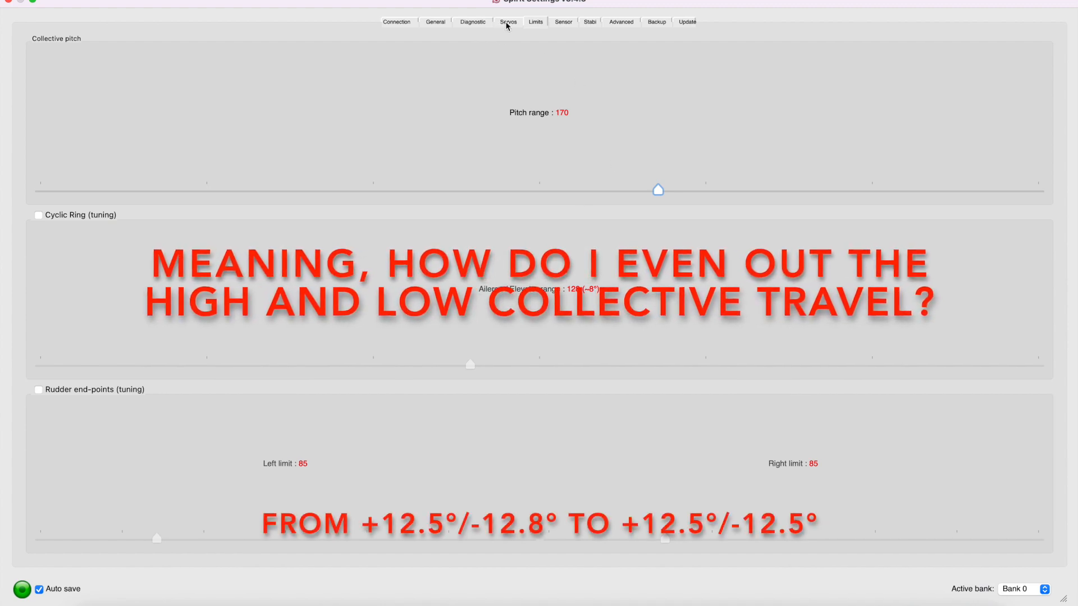
{"action": "left_click", "coordinate": [508, 21]}
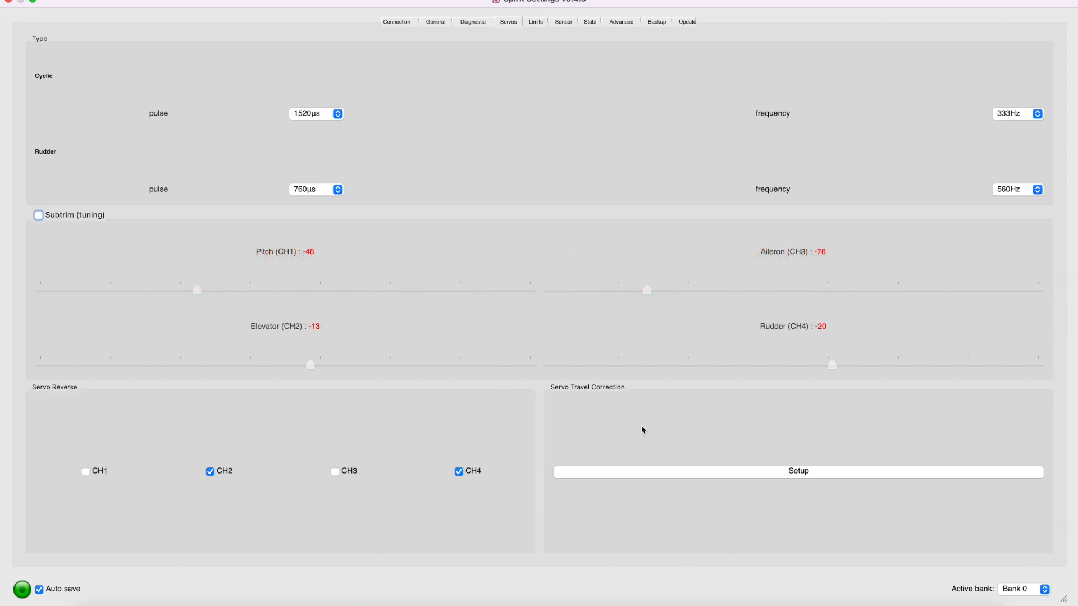
Step: Bring up the Servo Travel Correction setup with pitch adjustment enabled at negative pitch
{"action": "left_click", "coordinate": [798, 470]}
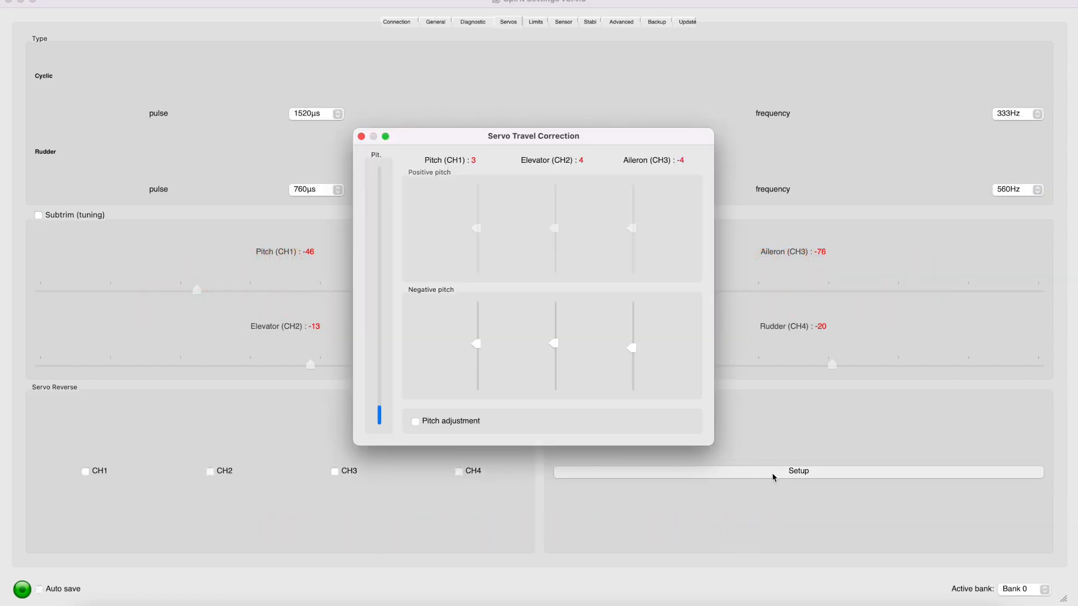
{"action": "mouse_move", "coordinate": [497, 158]}
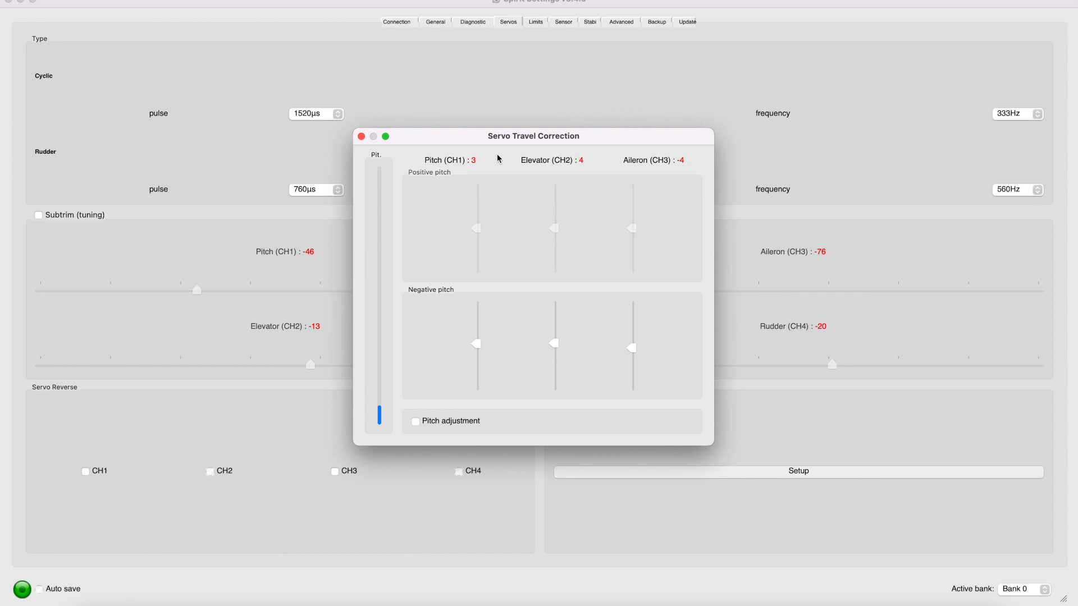
{"action": "mouse_move", "coordinate": [439, 381]}
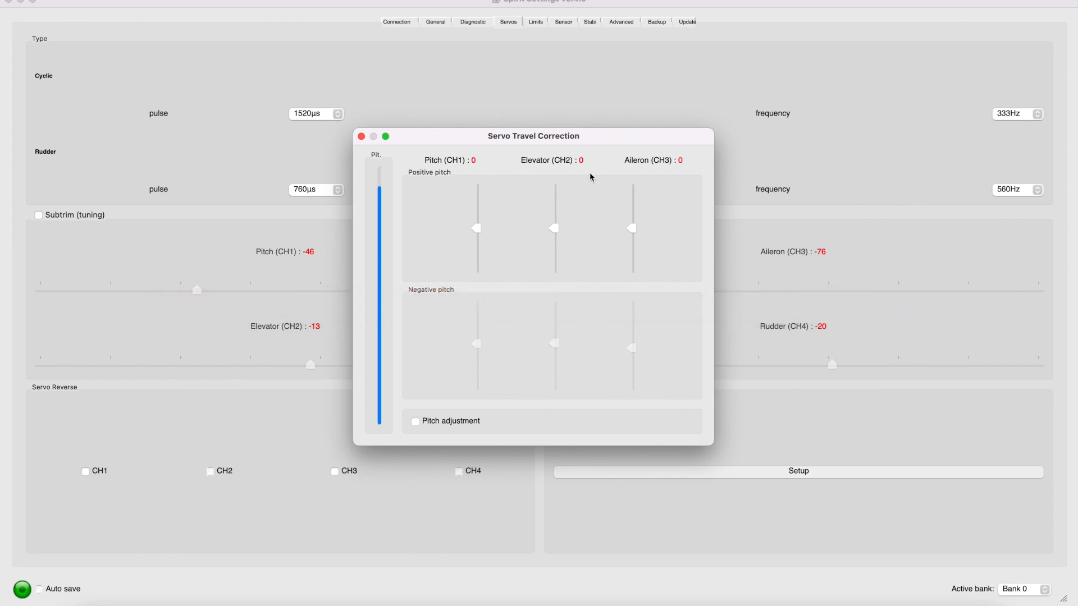
{"action": "mouse_move", "coordinate": [501, 180]}
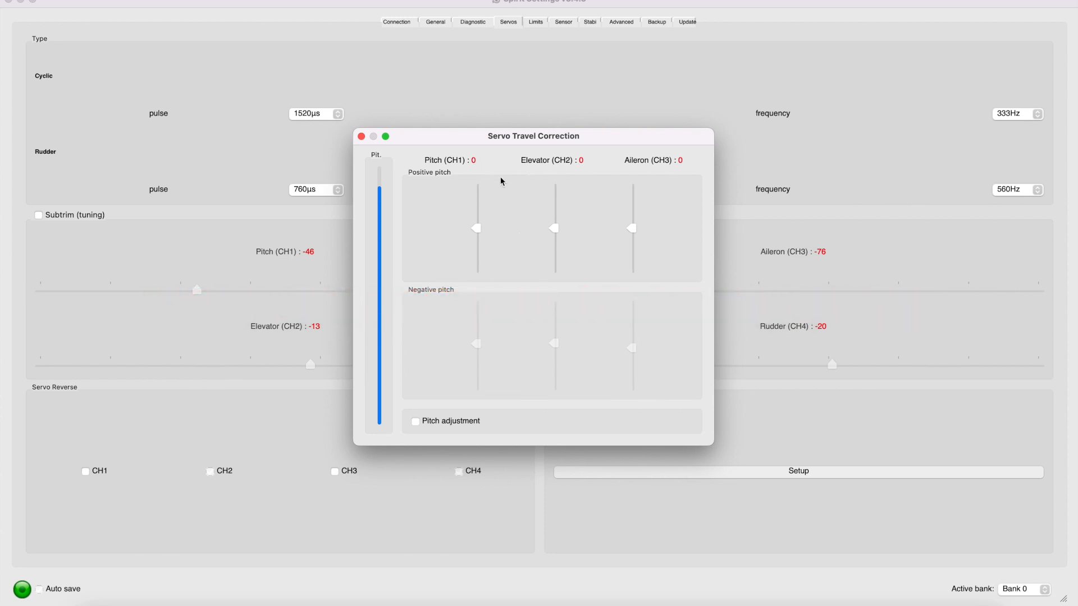
{"action": "mouse_move", "coordinate": [541, 238]}
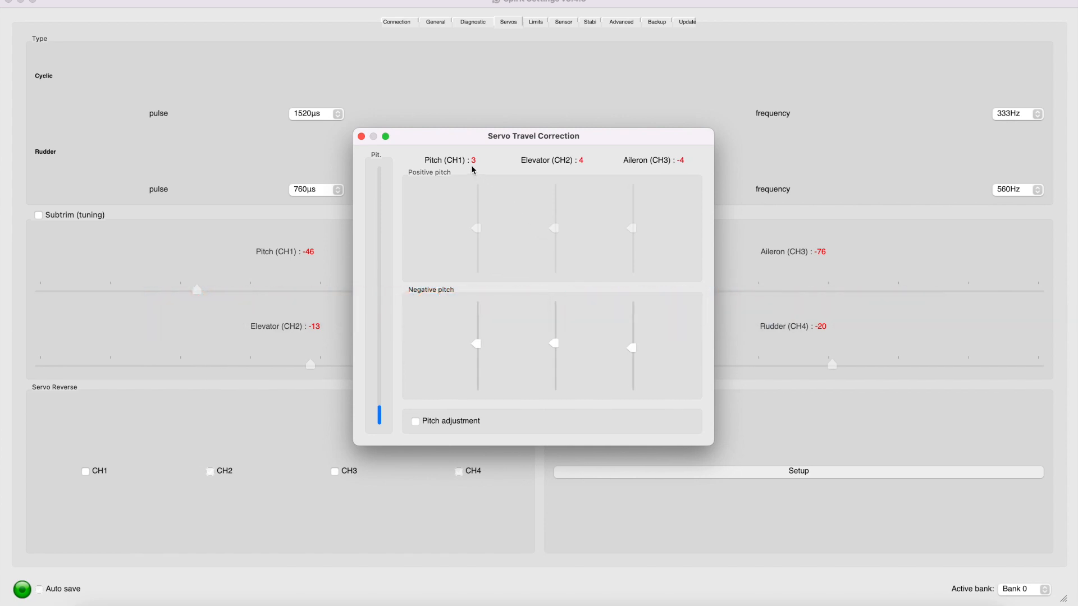
{"action": "mouse_move", "coordinate": [684, 180]}
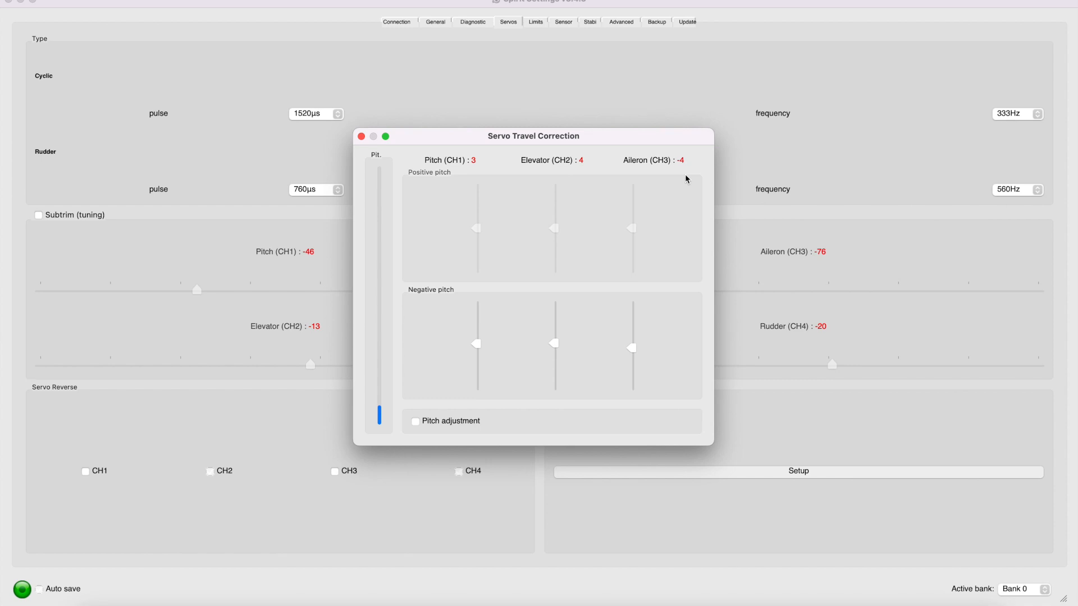
{"action": "mouse_move", "coordinate": [584, 173]}
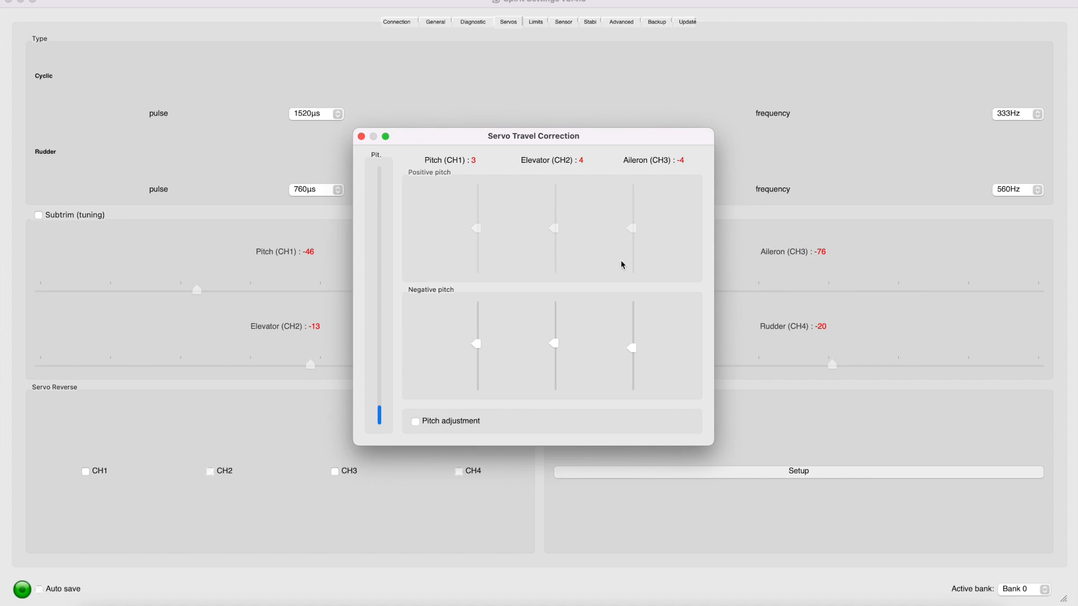
{"action": "mouse_move", "coordinate": [478, 378]}
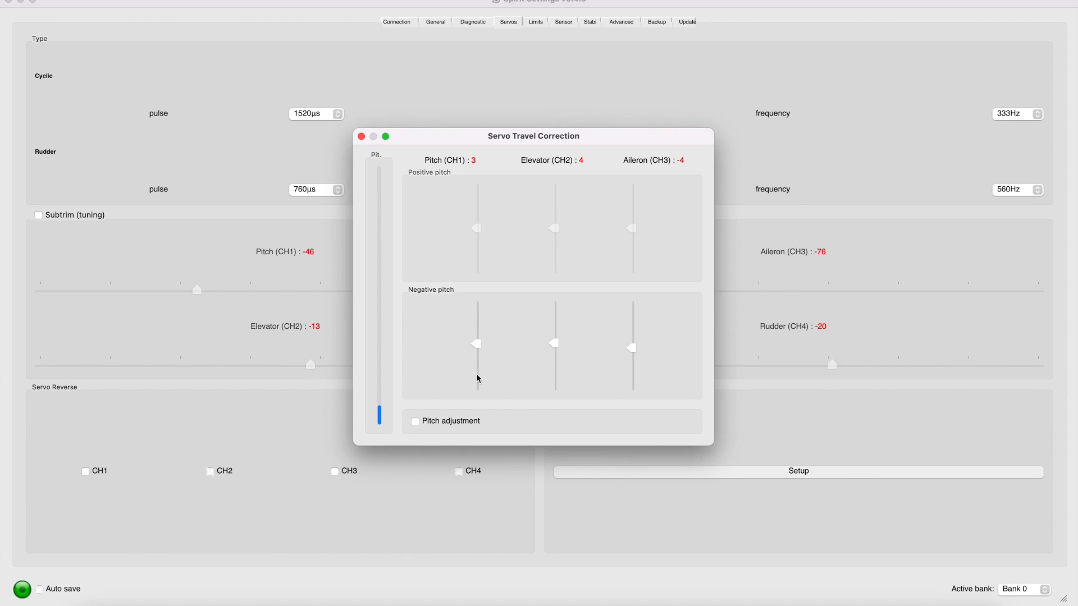
{"action": "mouse_move", "coordinate": [385, 409]}
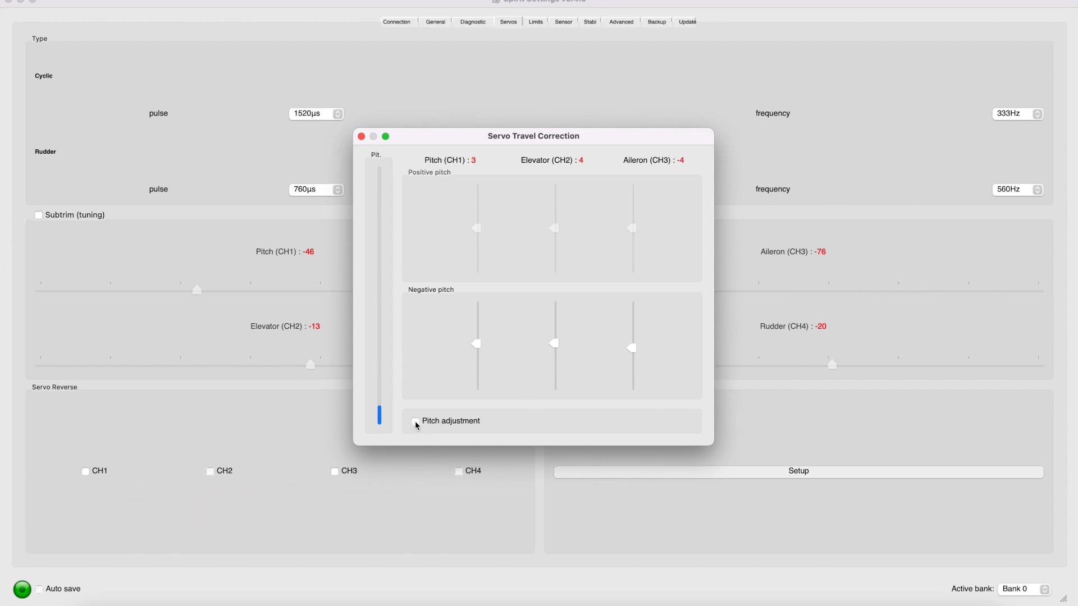
{"action": "left_click", "coordinate": [414, 421]}
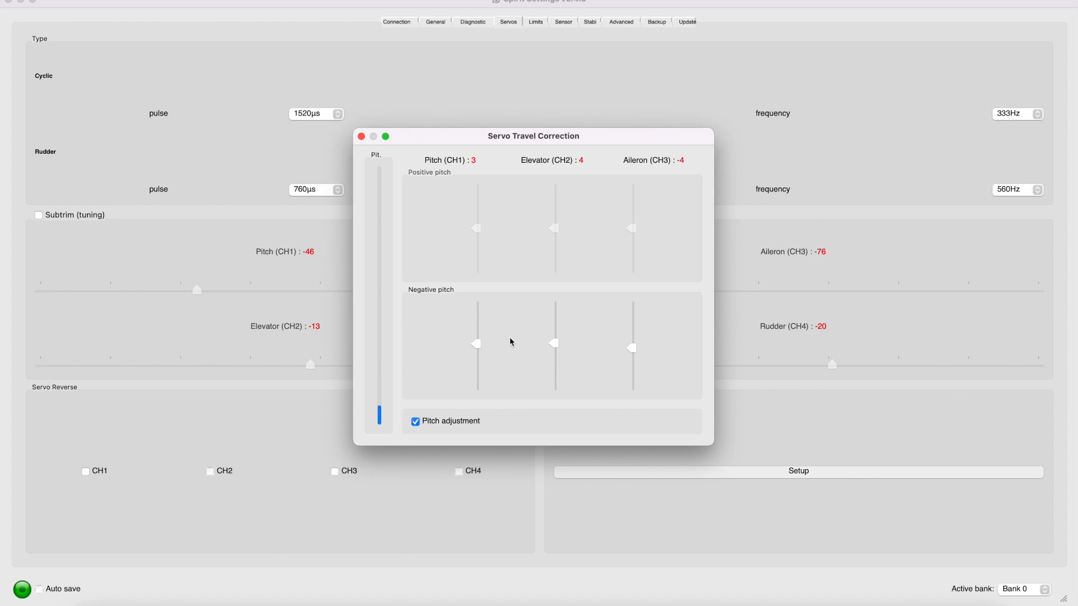
{"action": "mouse_move", "coordinate": [474, 333]}
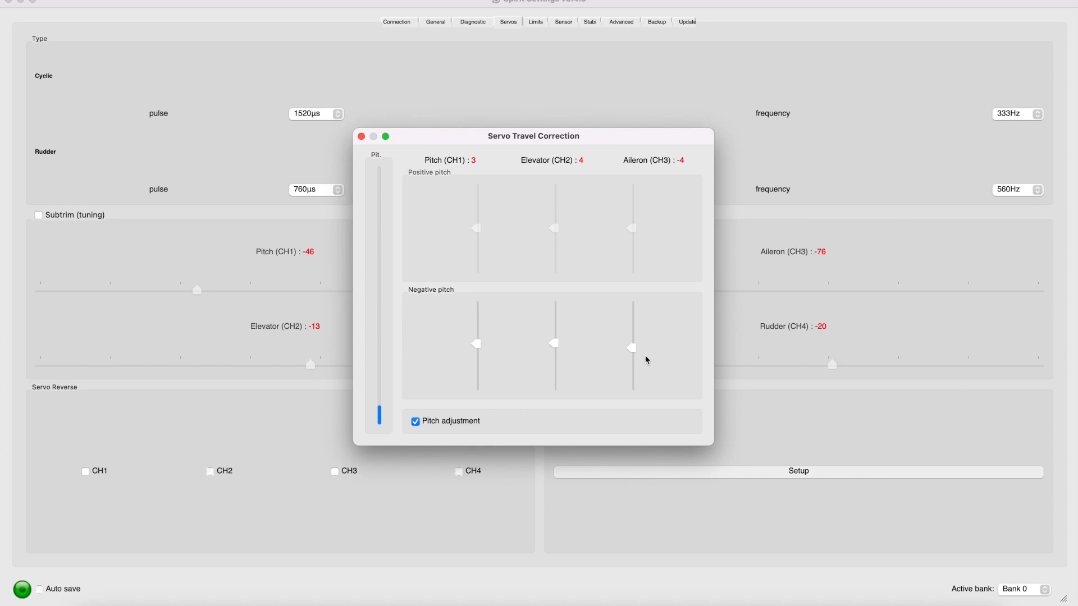
{"action": "mouse_move", "coordinate": [640, 361]}
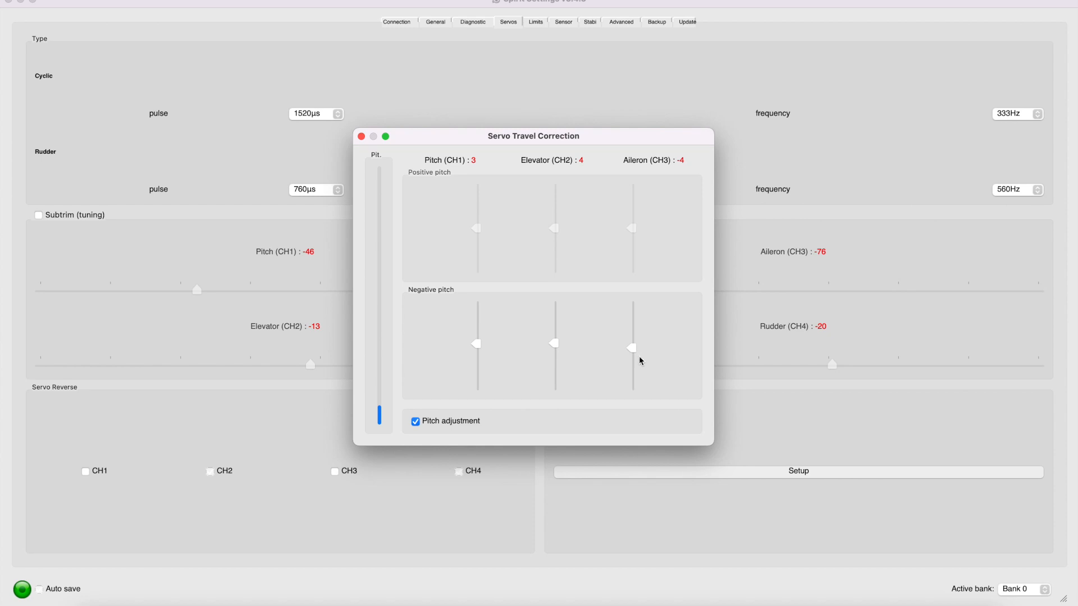
{"action": "mouse_move", "coordinate": [489, 184]}
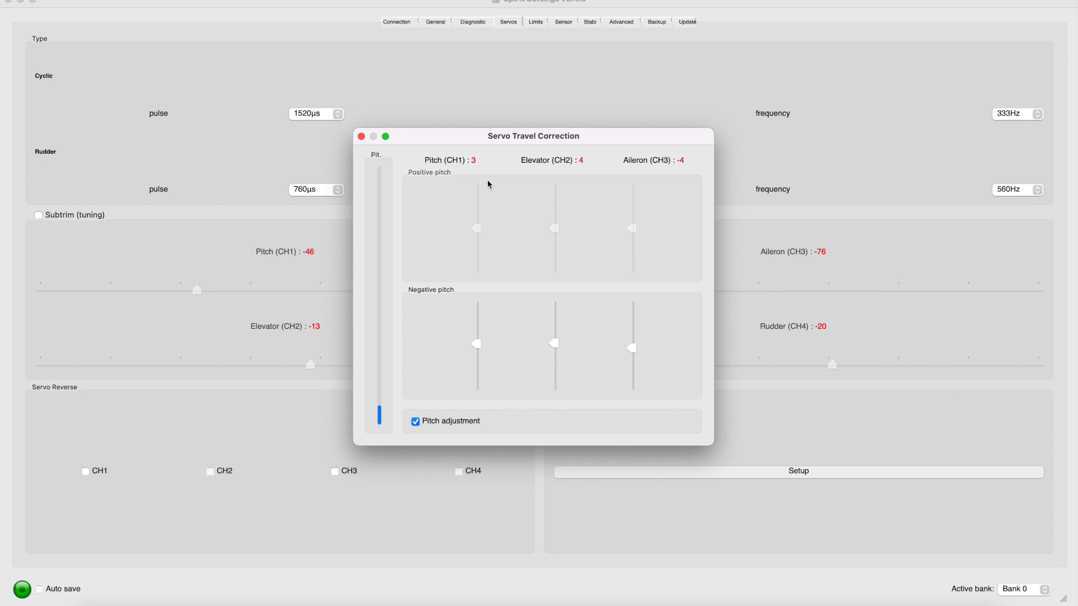
{"action": "mouse_move", "coordinate": [586, 191]}
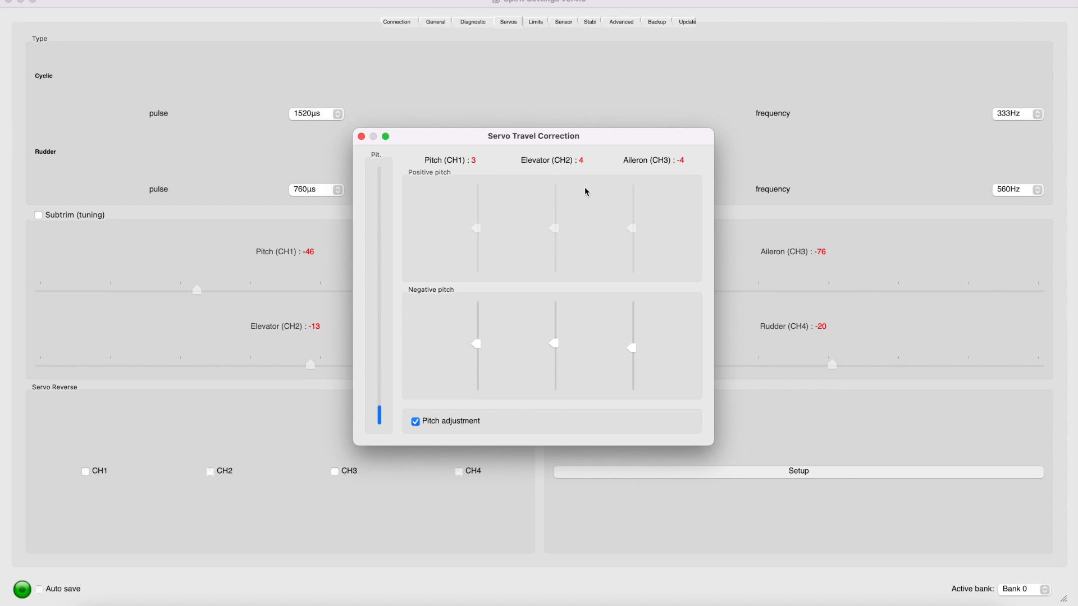
{"action": "mouse_move", "coordinate": [478, 352]}
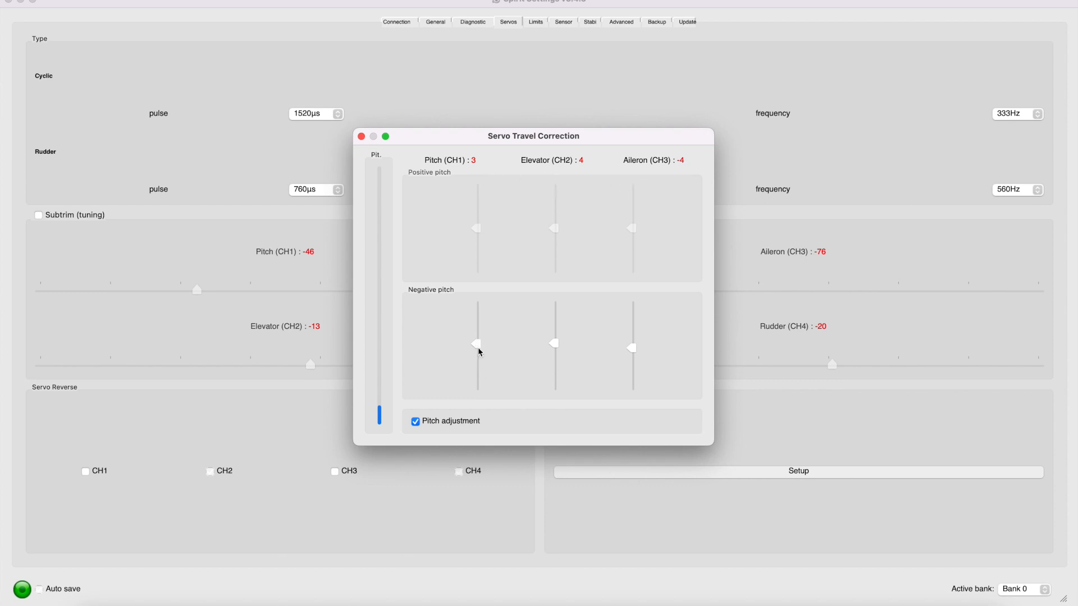
{"action": "mouse_move", "coordinate": [470, 176]}
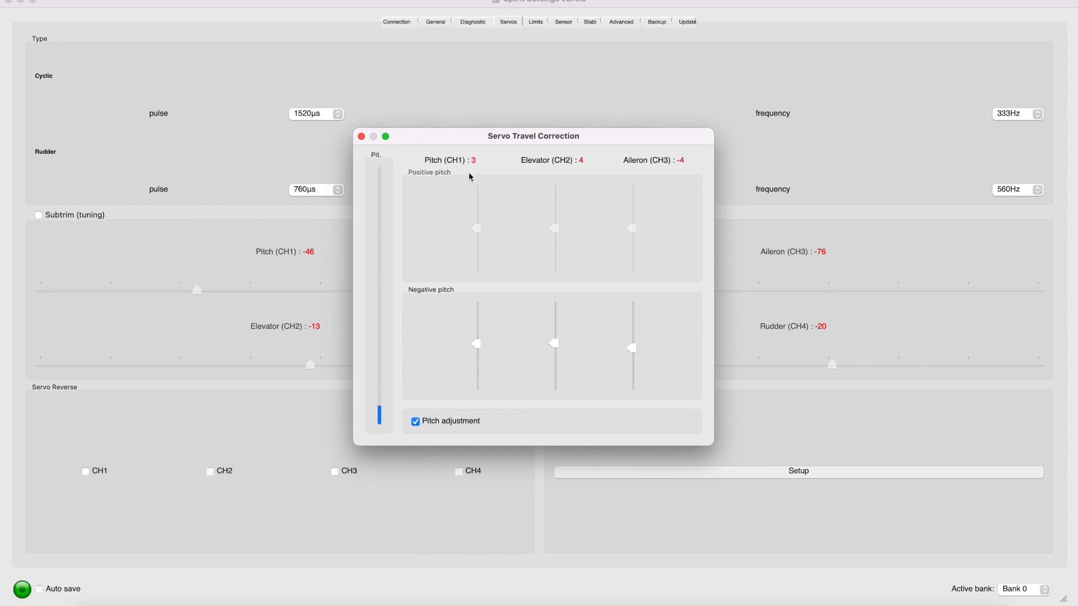
{"action": "mouse_move", "coordinate": [473, 168]}
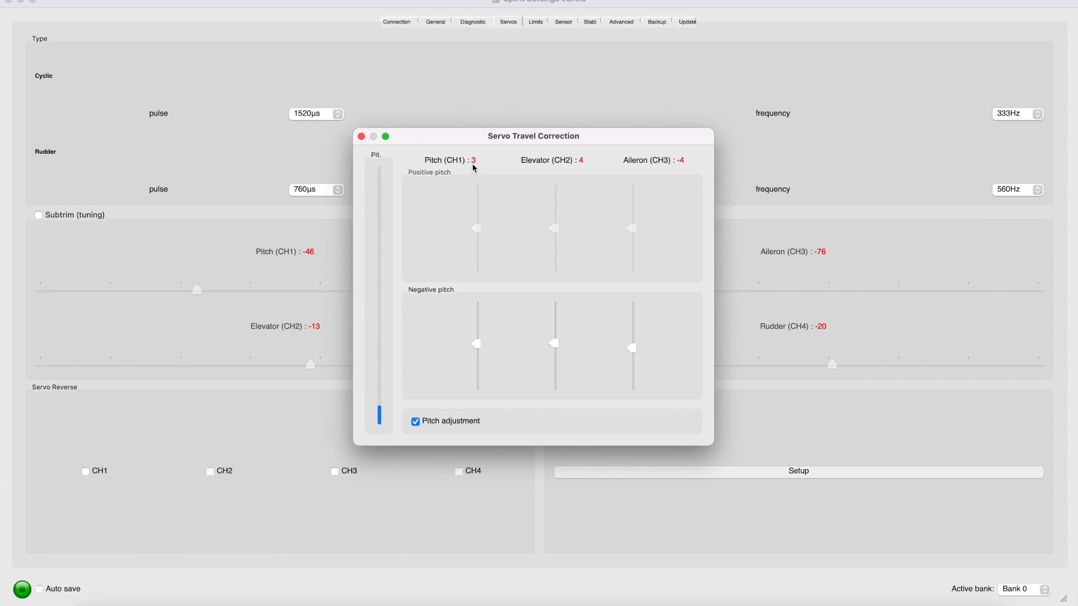
{"action": "mouse_move", "coordinate": [581, 177]}
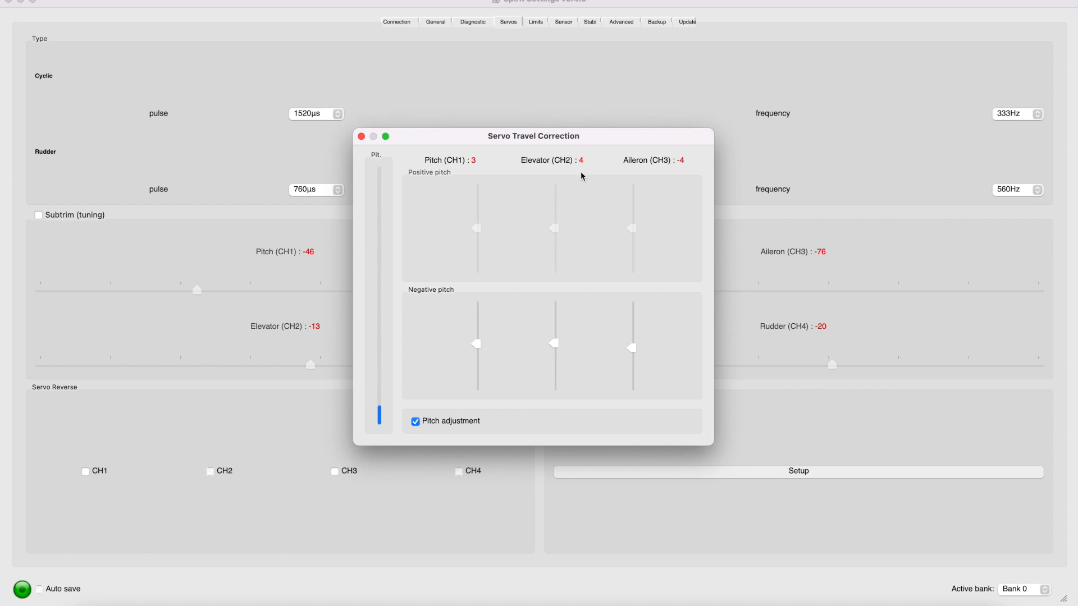
{"action": "mouse_move", "coordinate": [453, 370]}
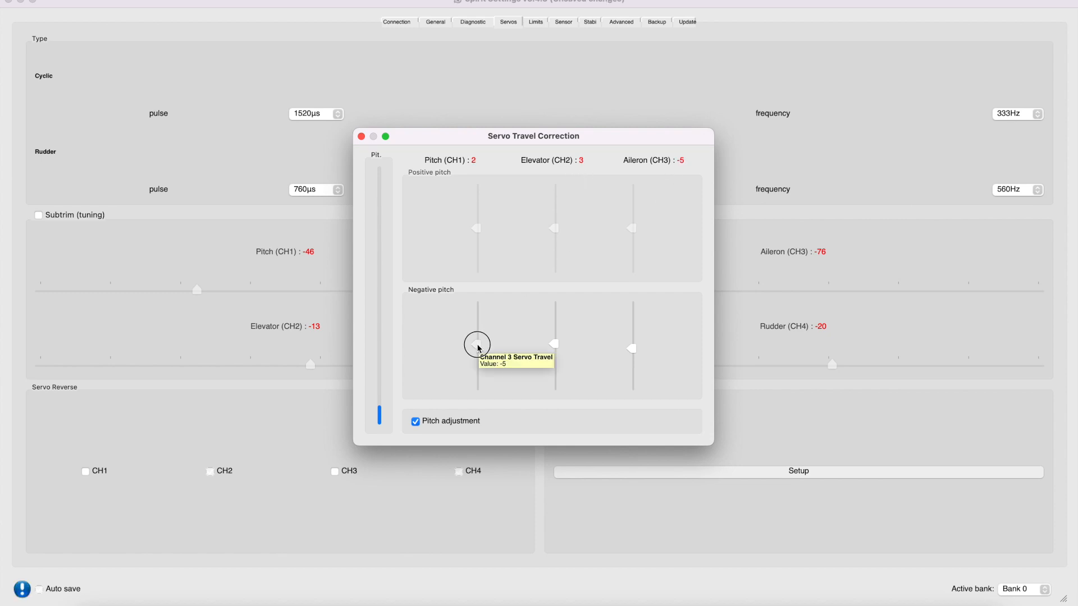
{"action": "mouse_move", "coordinate": [547, 178]}
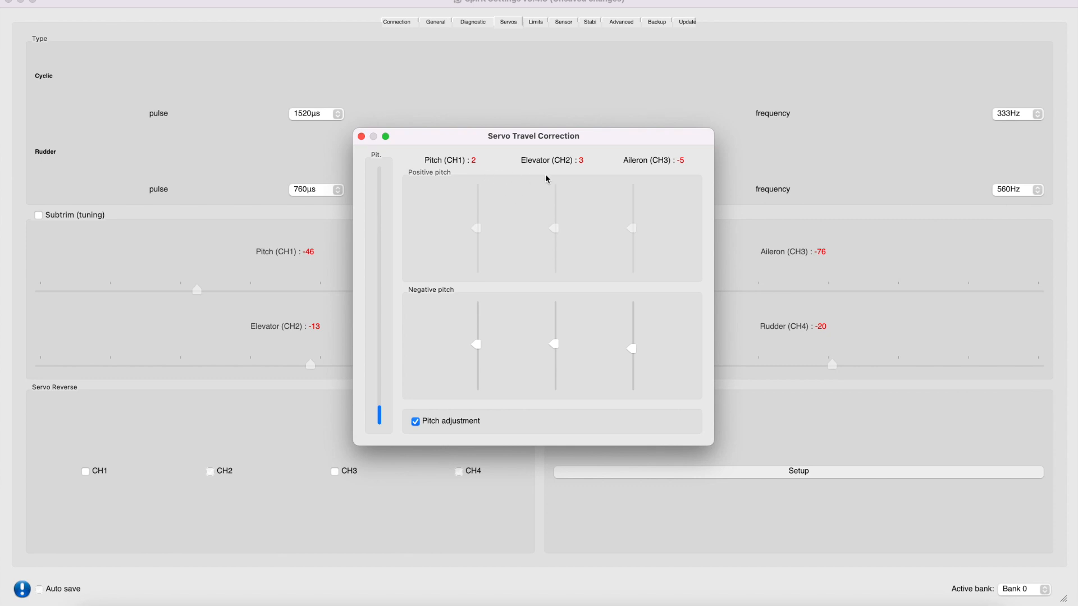
{"action": "mouse_move", "coordinate": [491, 354]}
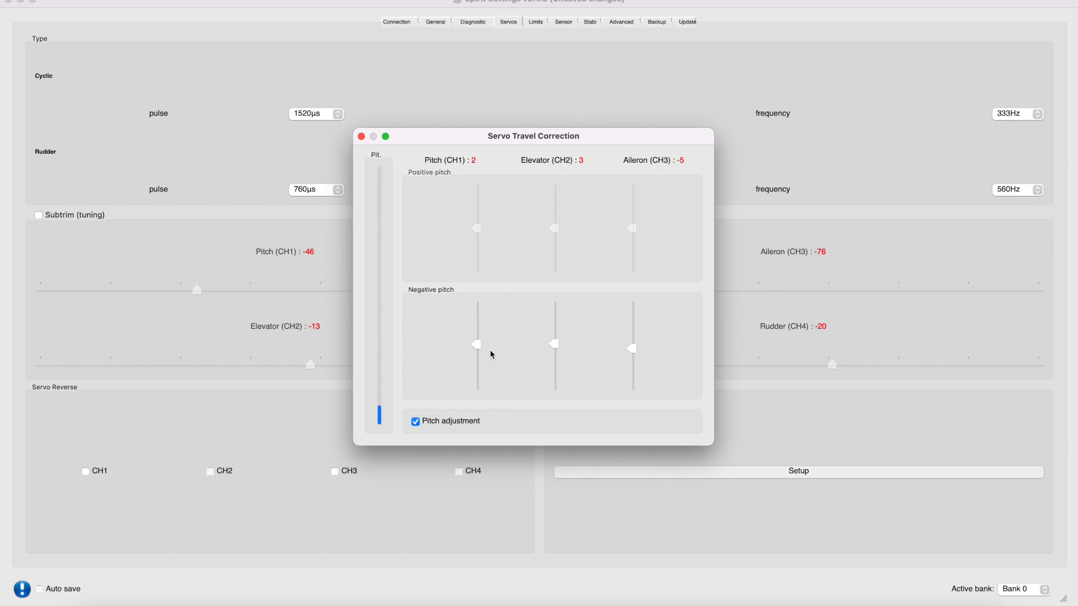
{"action": "mouse_move", "coordinate": [478, 349]}
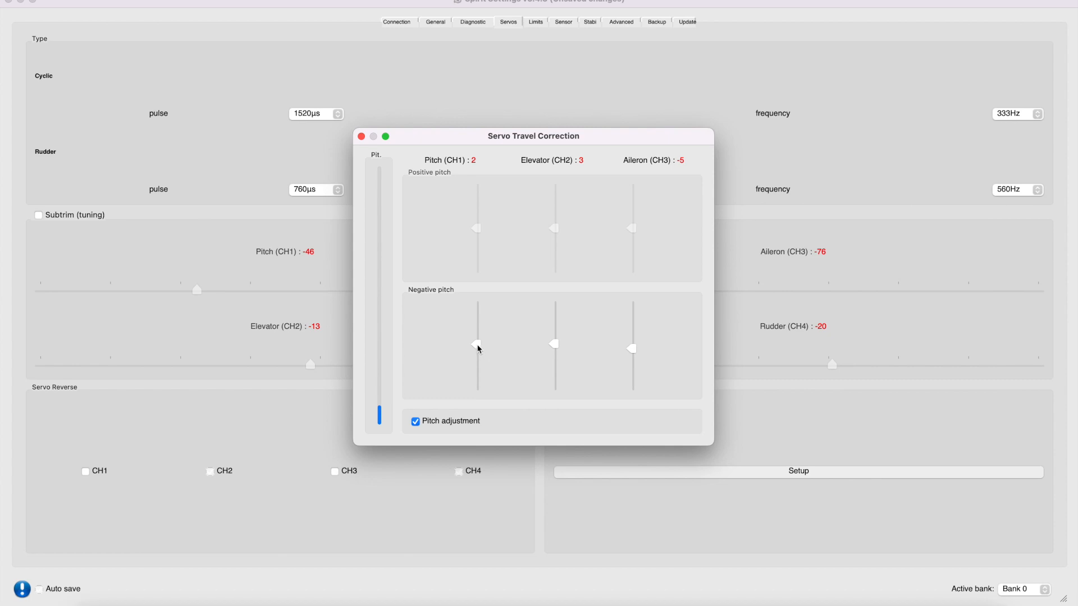
{"action": "mouse_move", "coordinate": [483, 178]}
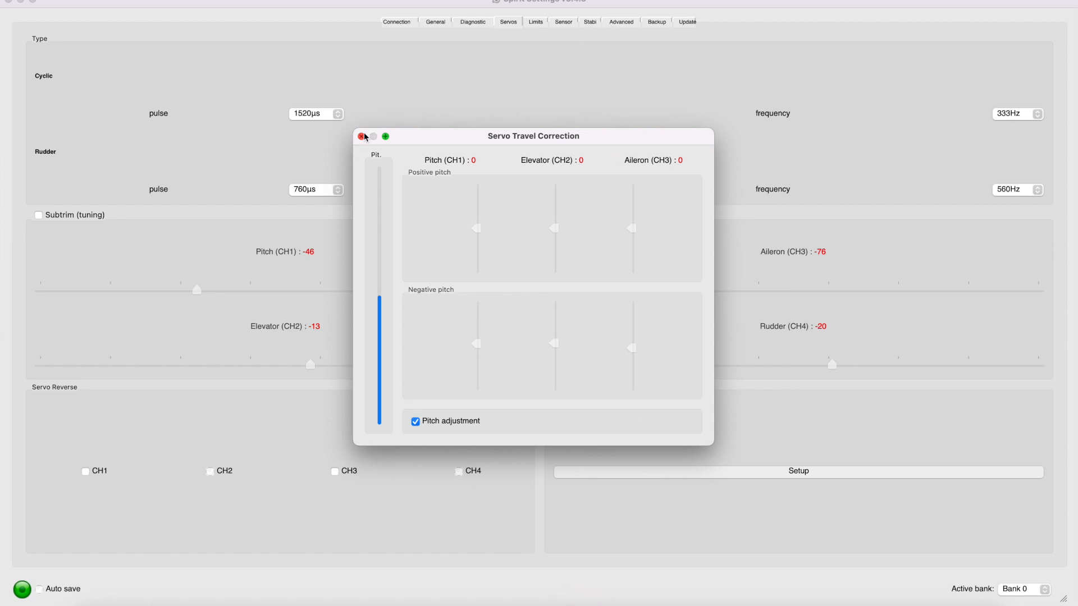
Step: Close the travel correction window after nudging the negative-pitch corrections to 0
{"action": "left_click", "coordinate": [361, 136]}
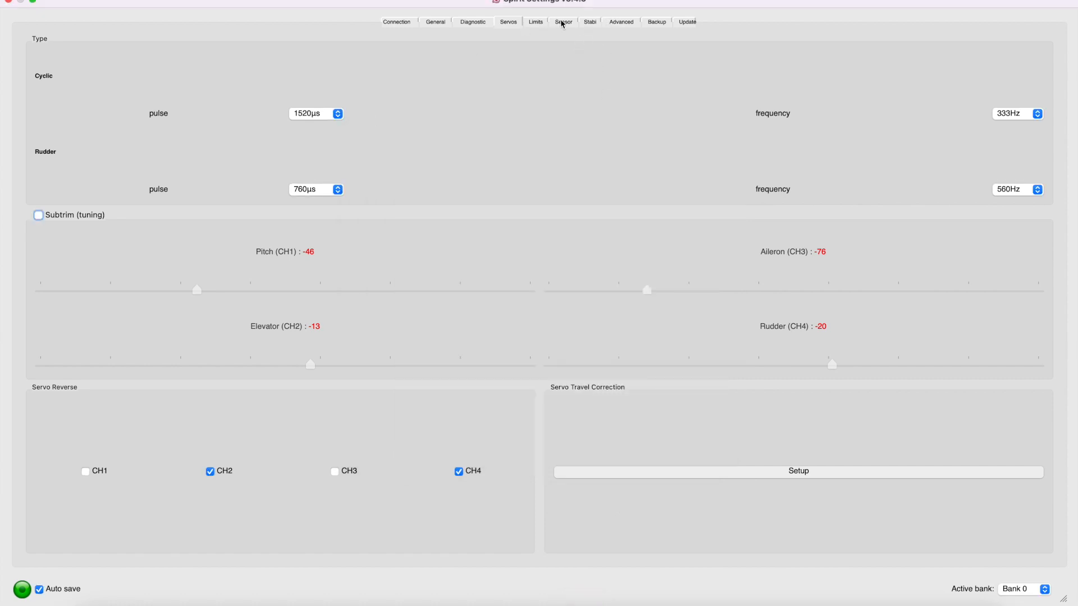
Step: Show the advanced settings page where the Geometry 6° tuning value becomes 117
{"action": "left_click", "coordinate": [620, 21]}
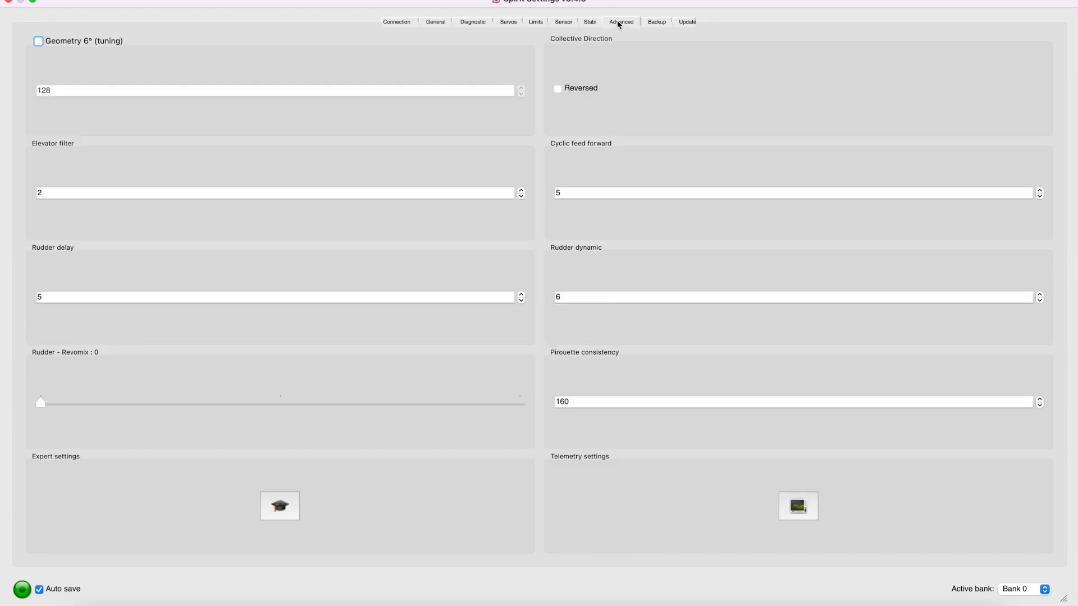
{"action": "mouse_move", "coordinate": [63, 15]}
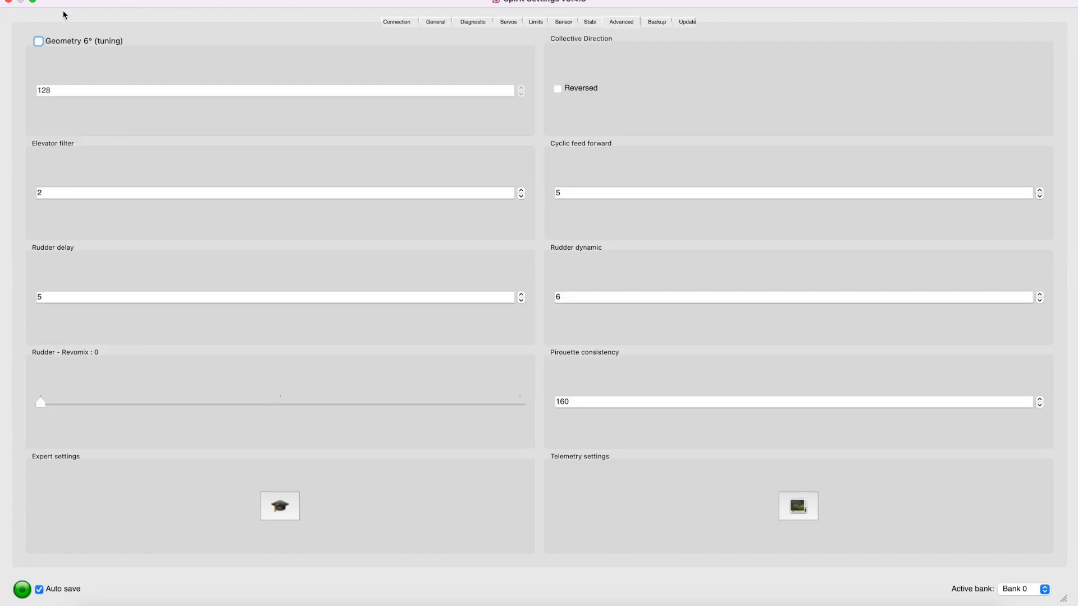
{"action": "mouse_move", "coordinate": [141, 17]}
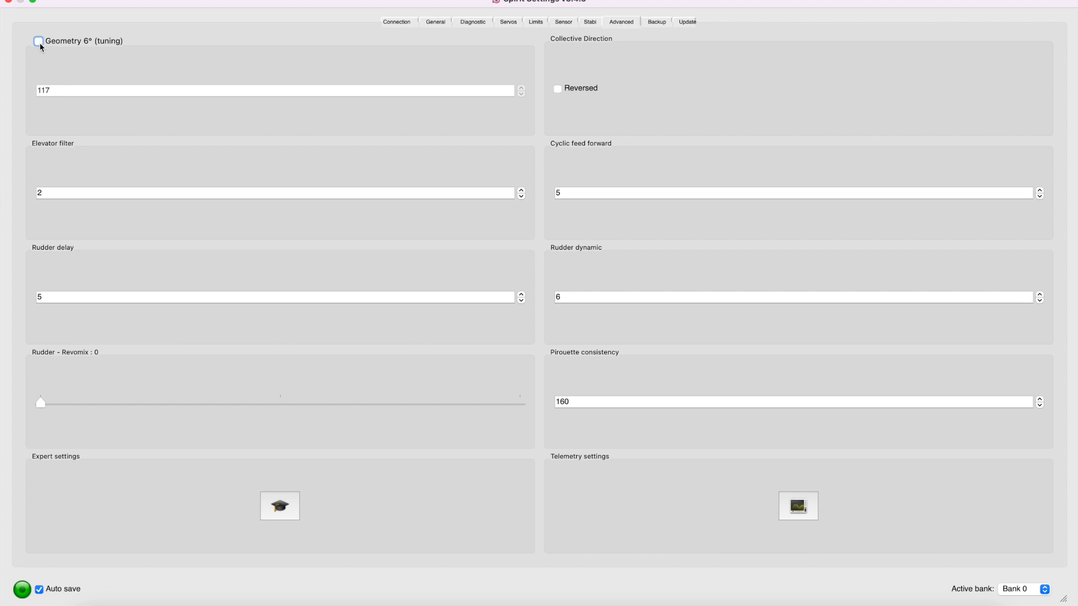
Step: Toggle Geometry 6° tuning on and off, leaving it at 117, and return to Servos
{"action": "left_click", "coordinate": [38, 41]}
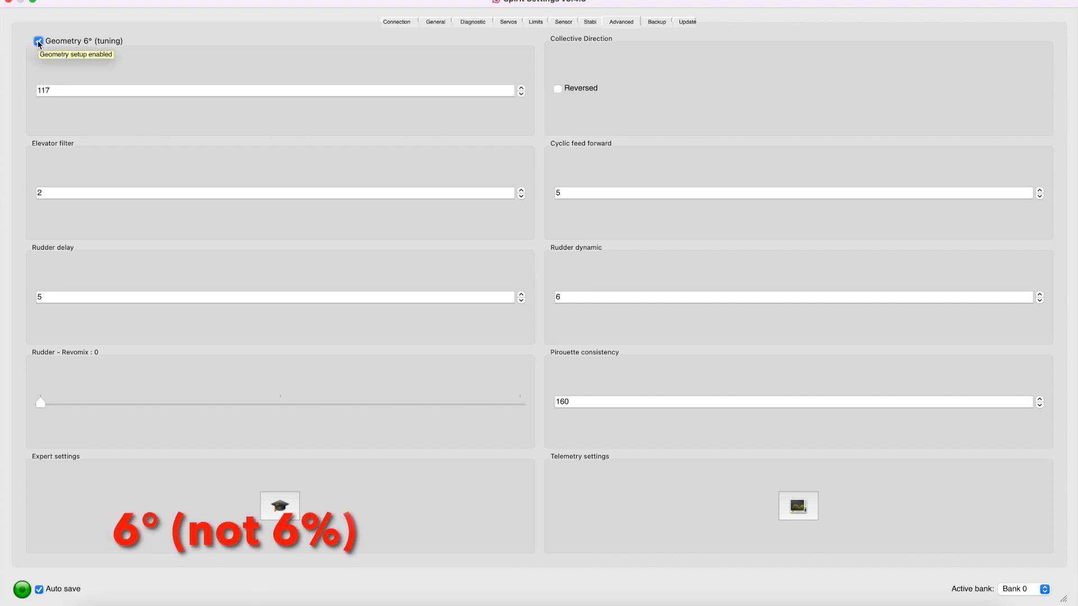
{"action": "left_click", "coordinate": [38, 41]}
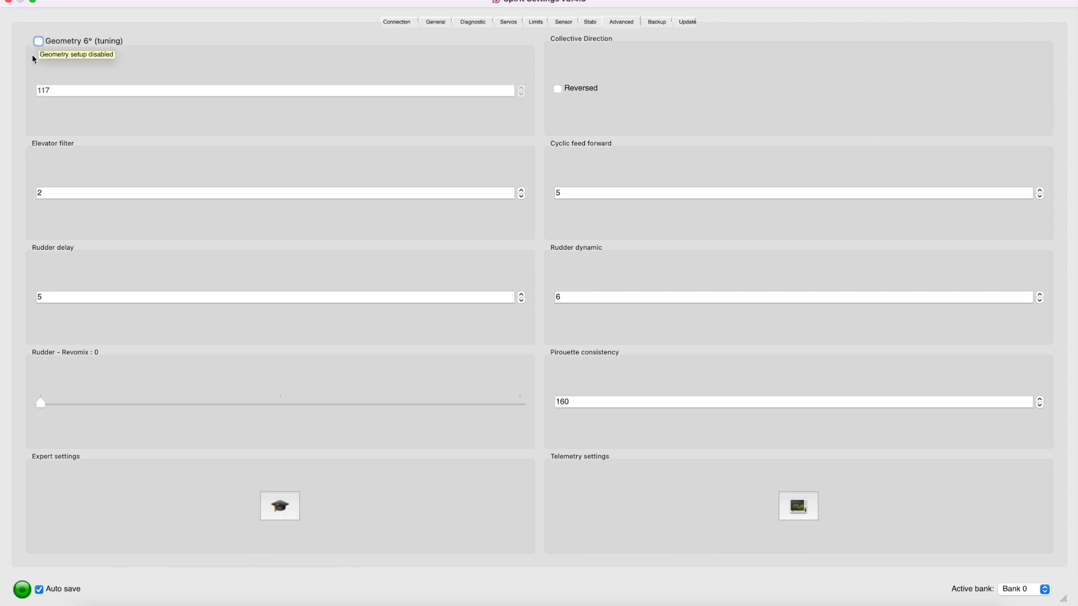
{"action": "mouse_move", "coordinate": [100, 93]}
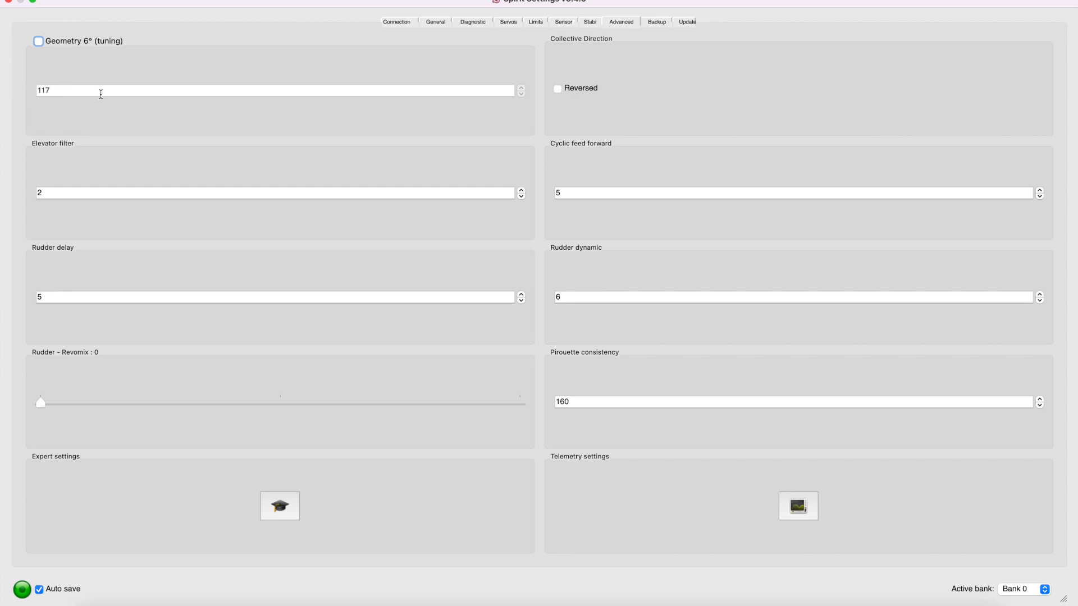
{"action": "mouse_move", "coordinate": [100, 93]}
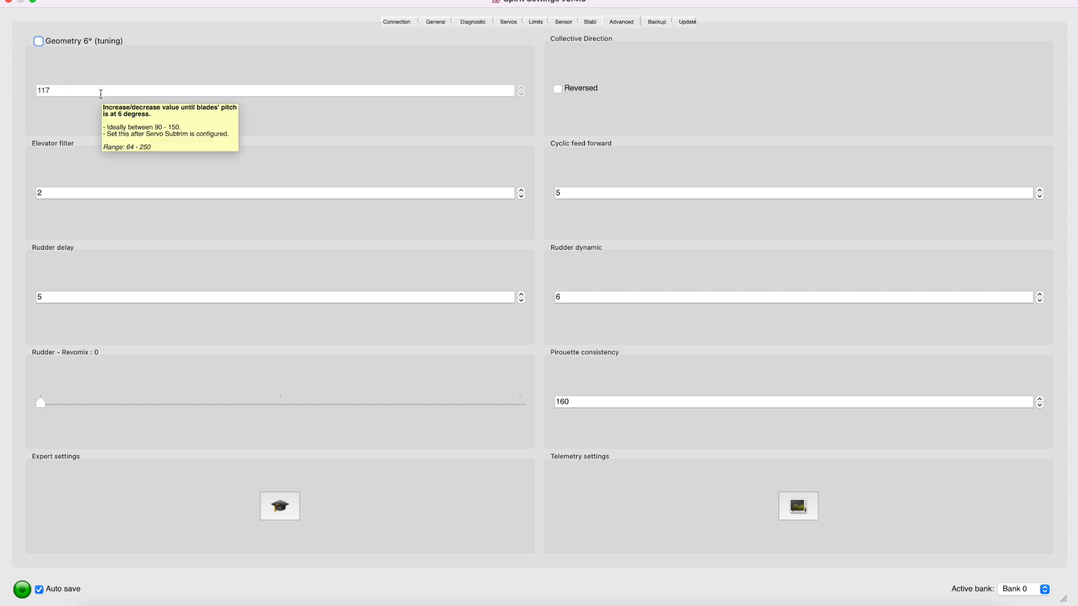
{"action": "mouse_move", "coordinate": [84, 52]}
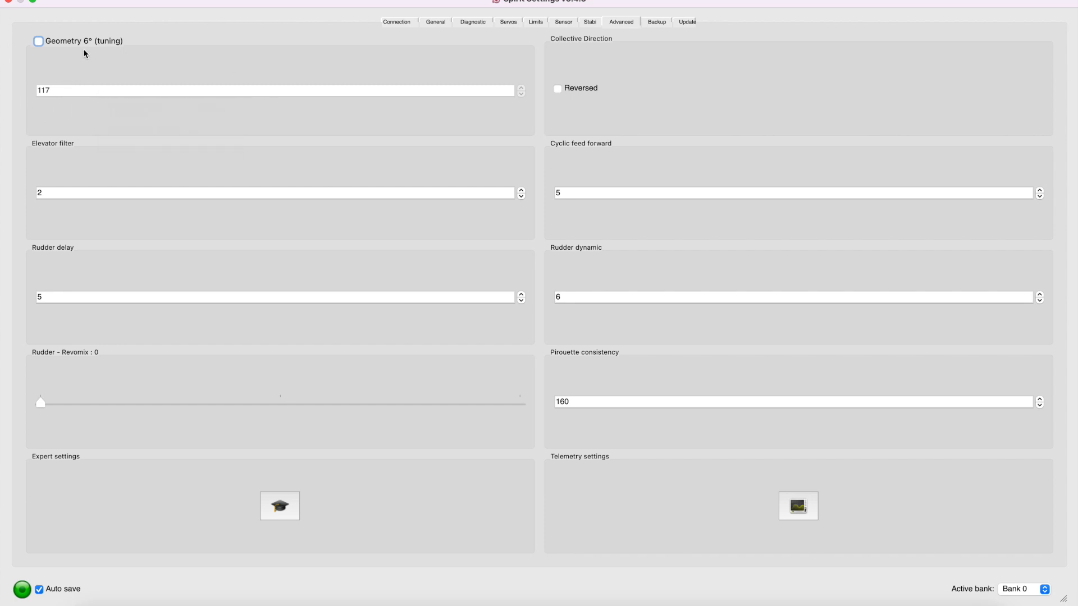
{"action": "mouse_move", "coordinate": [176, 84]}
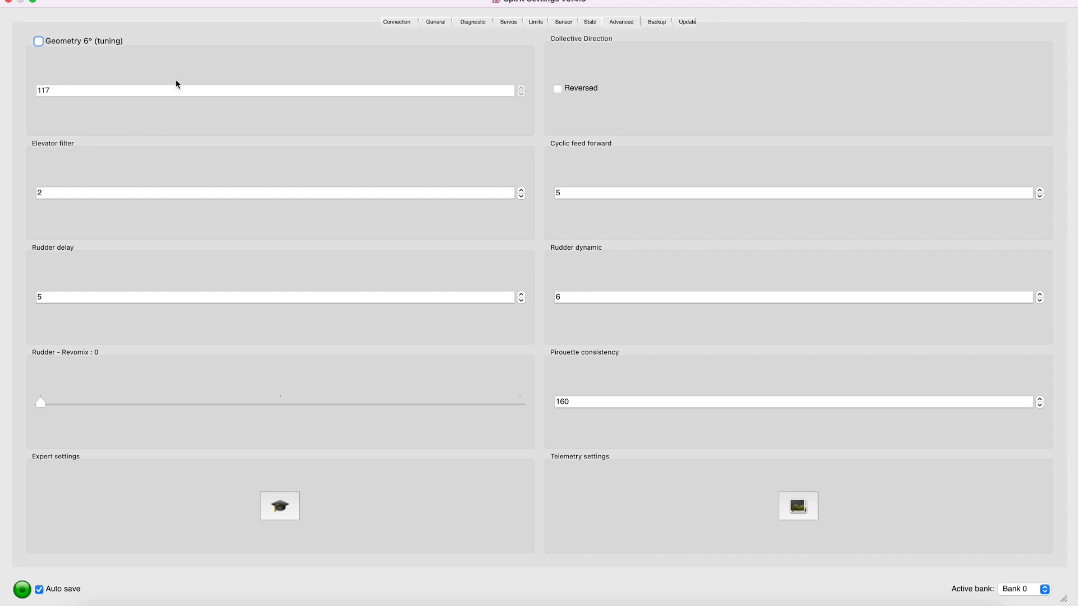
{"action": "mouse_move", "coordinate": [27, 143]}
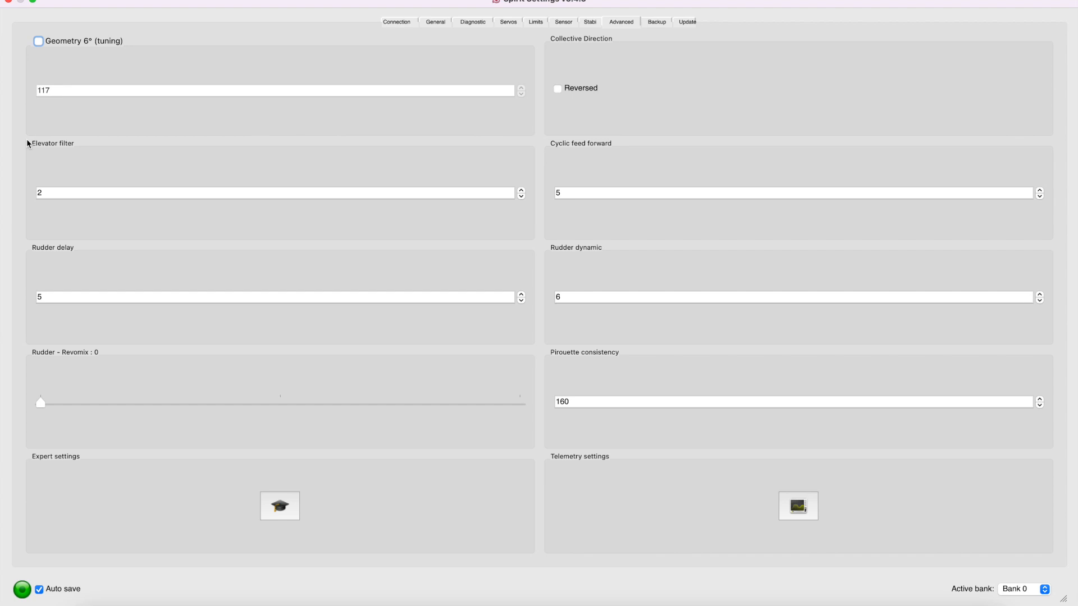
{"action": "mouse_move", "coordinate": [91, 26]}
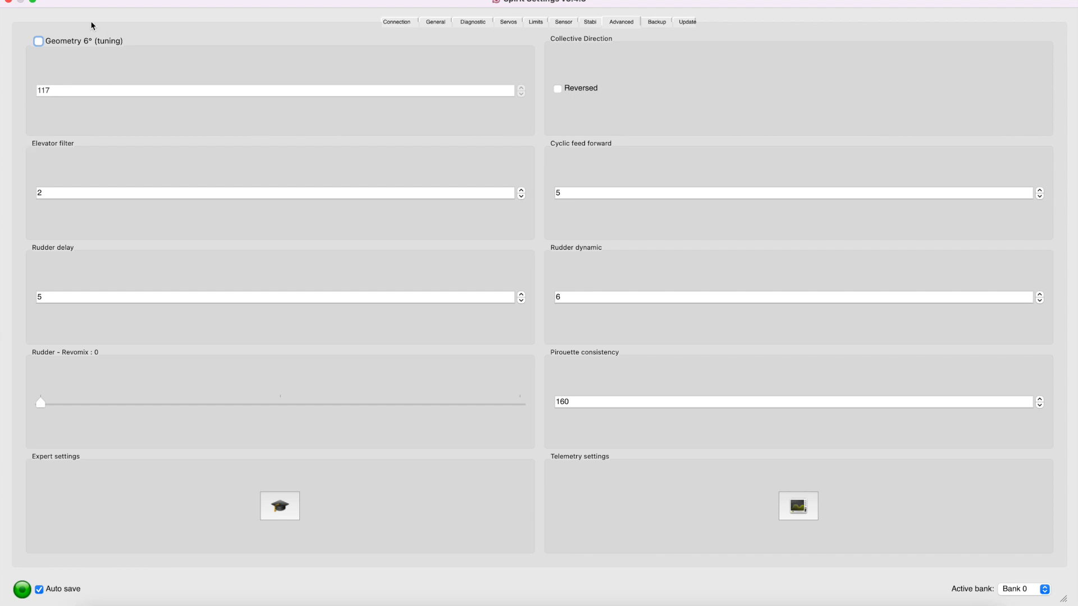
{"action": "mouse_move", "coordinate": [158, 146]}
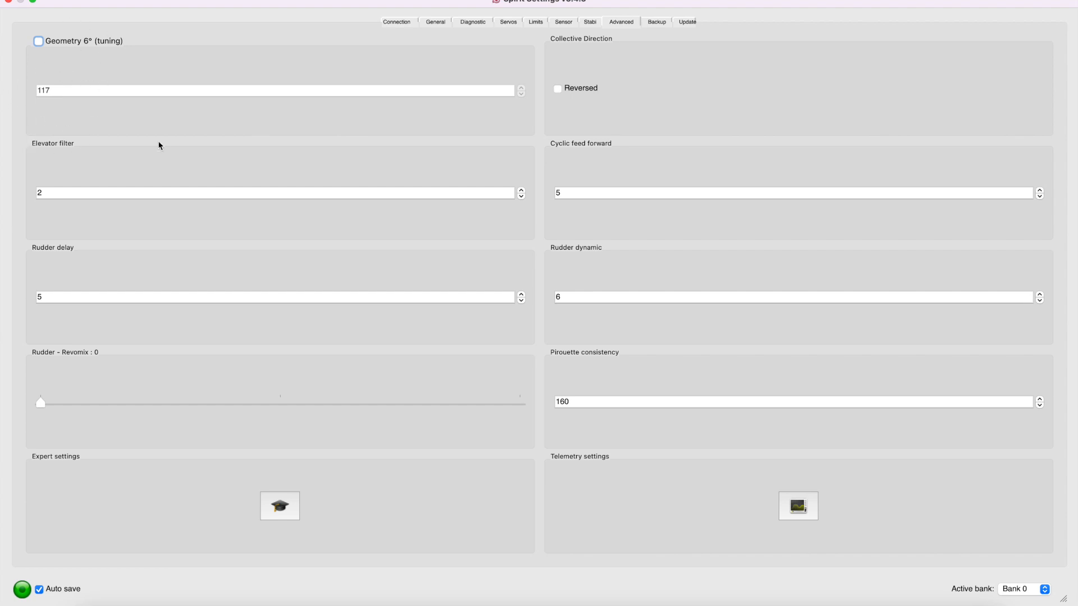
{"action": "left_click", "coordinate": [507, 22]}
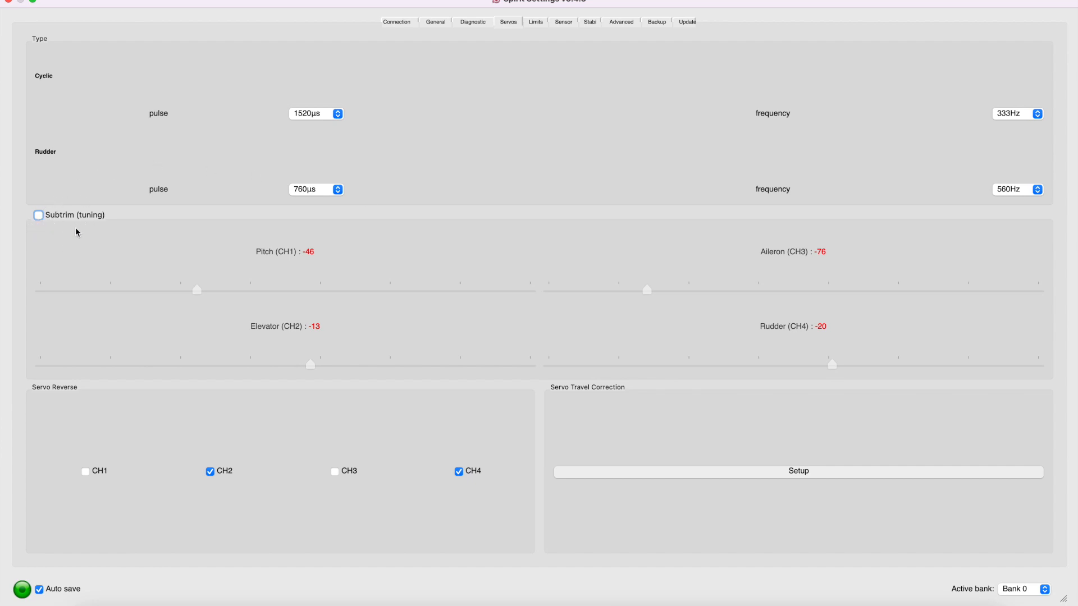
Step: Re-enable subtrim tuning for the four servo channels, revealing pitch adjustment
{"action": "left_click", "coordinate": [38, 216]}
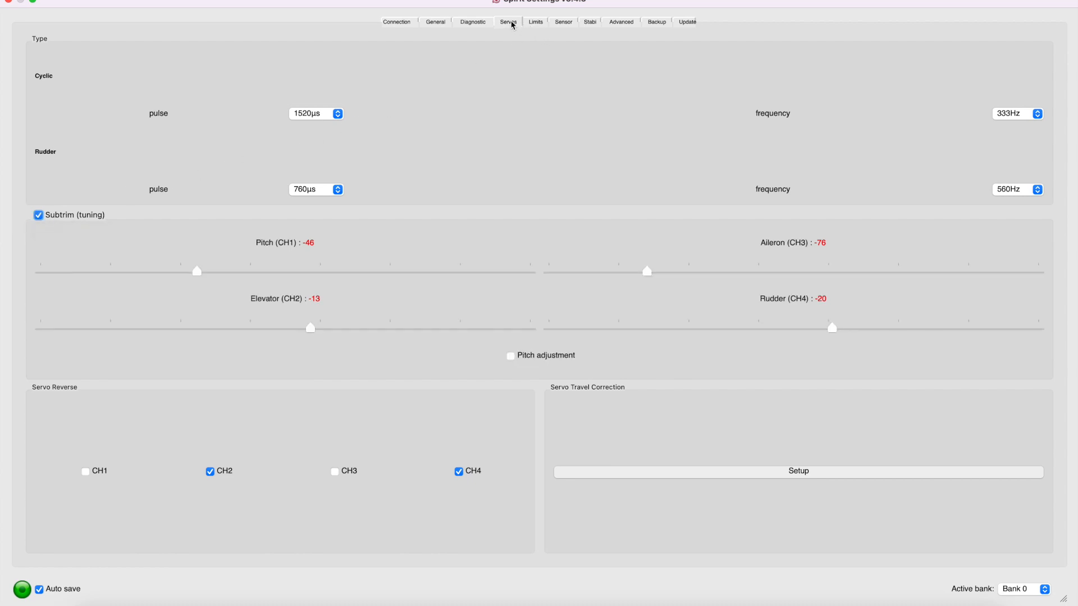
{"action": "mouse_move", "coordinate": [457, 151]}
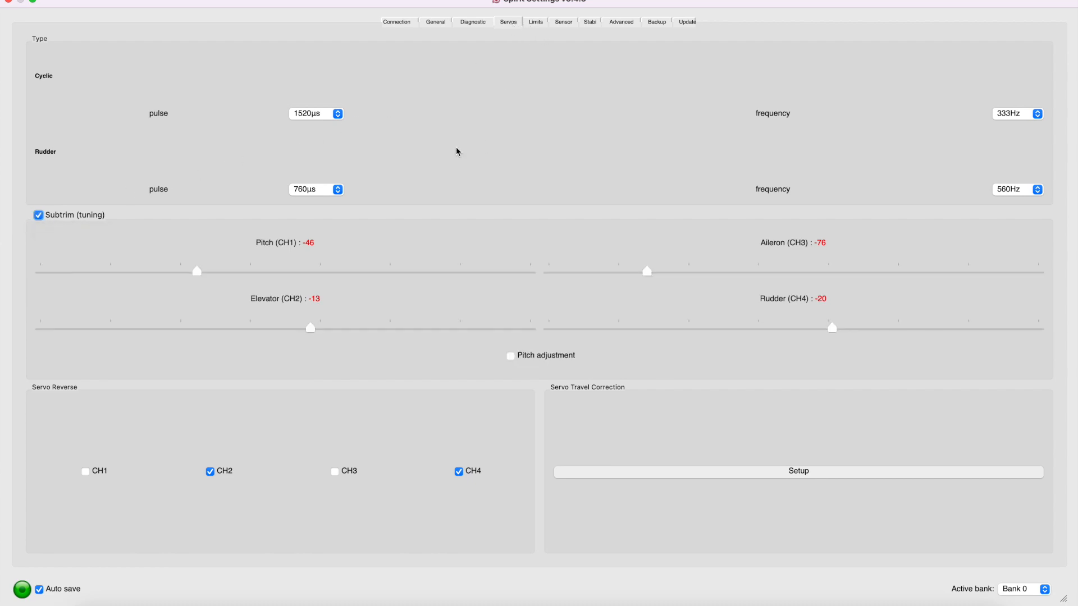
{"action": "mouse_move", "coordinate": [309, 320]}
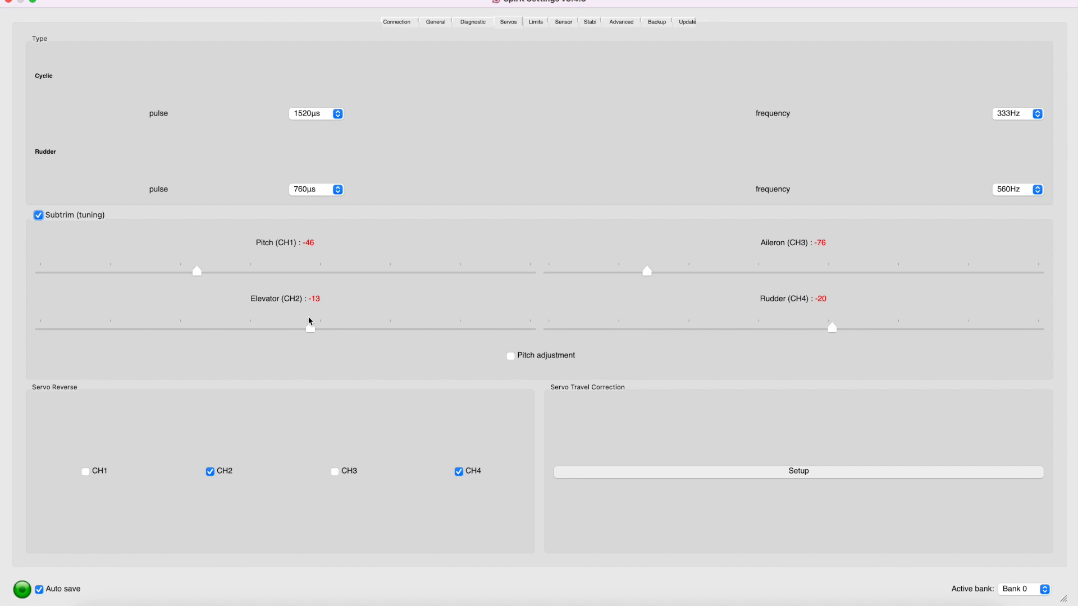
{"action": "mouse_move", "coordinate": [391, 401]}
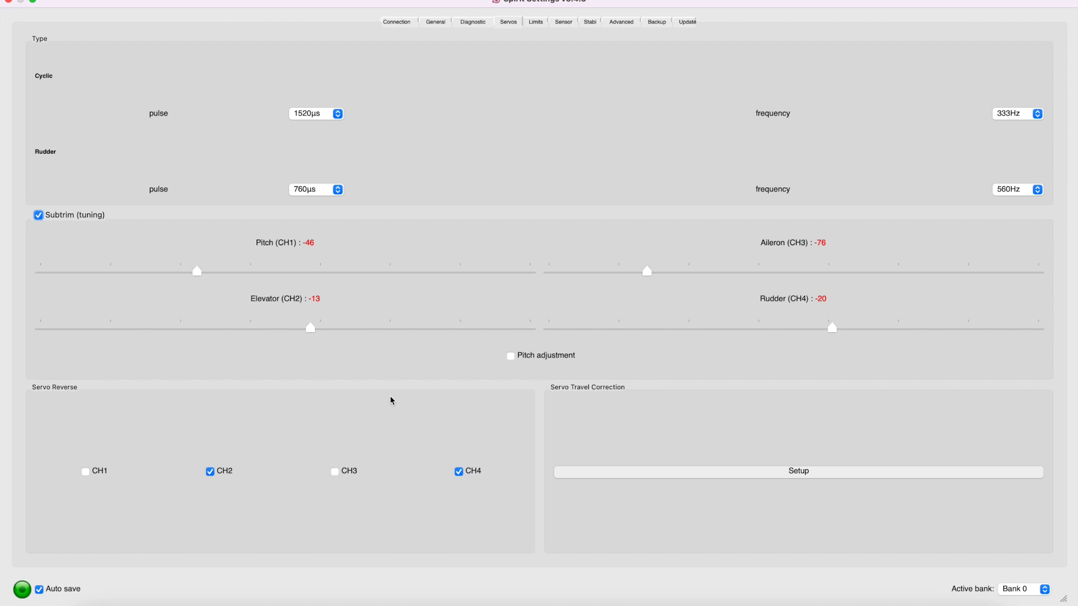